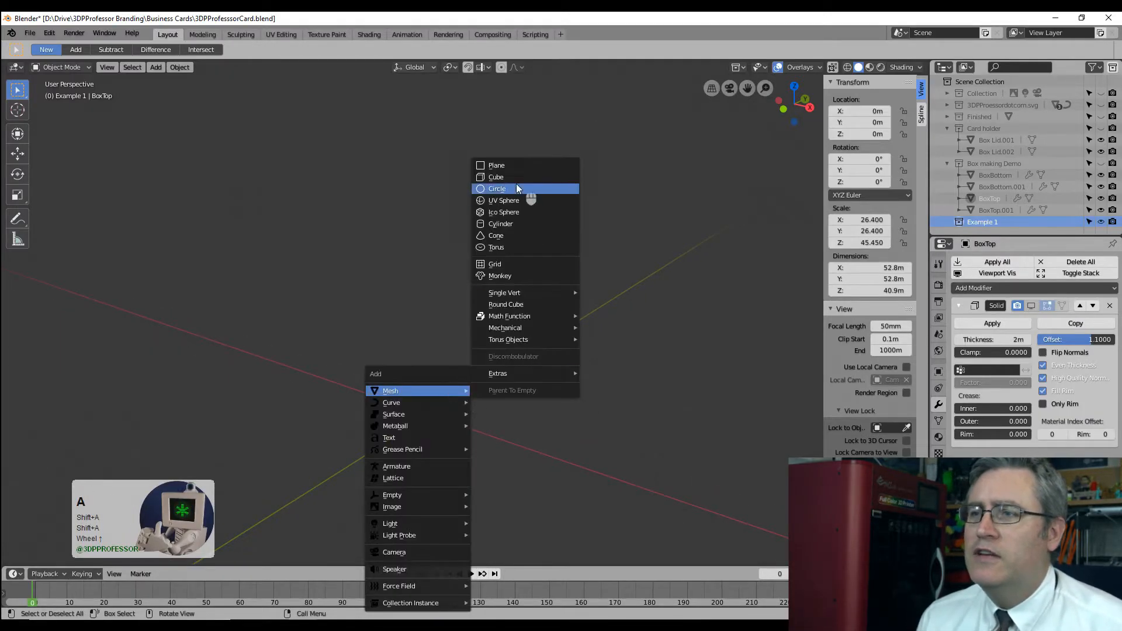
Step: Add a default 2 m cube at the origin in the Example 1 collection
{"action": "left_click", "coordinate": [495, 177]}
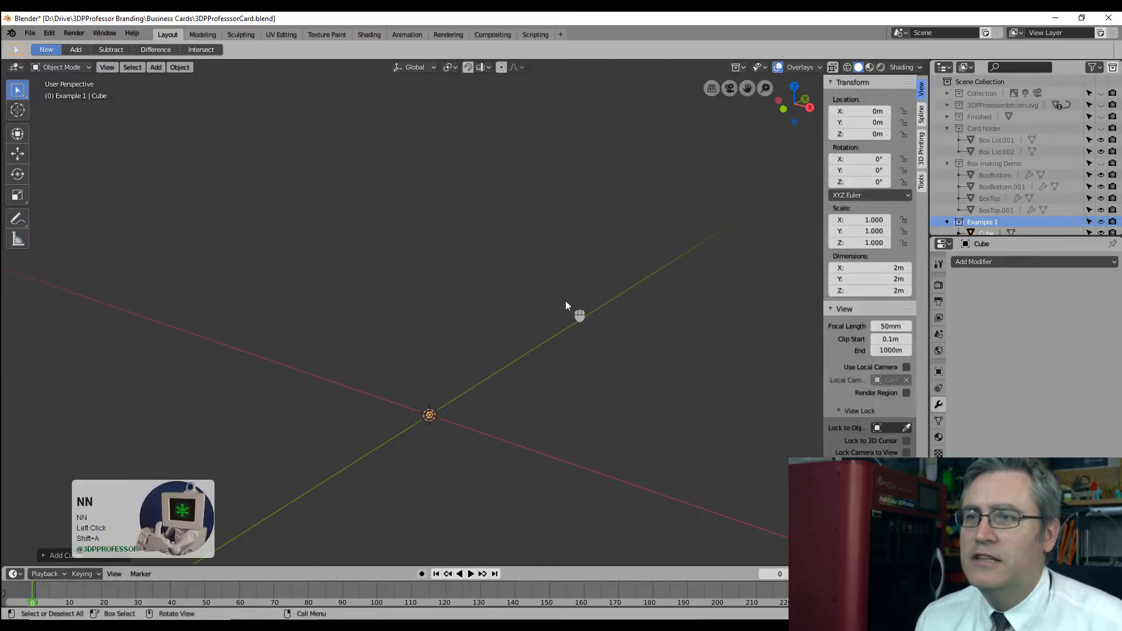
{"action": "left_click", "coordinate": [107, 67]}
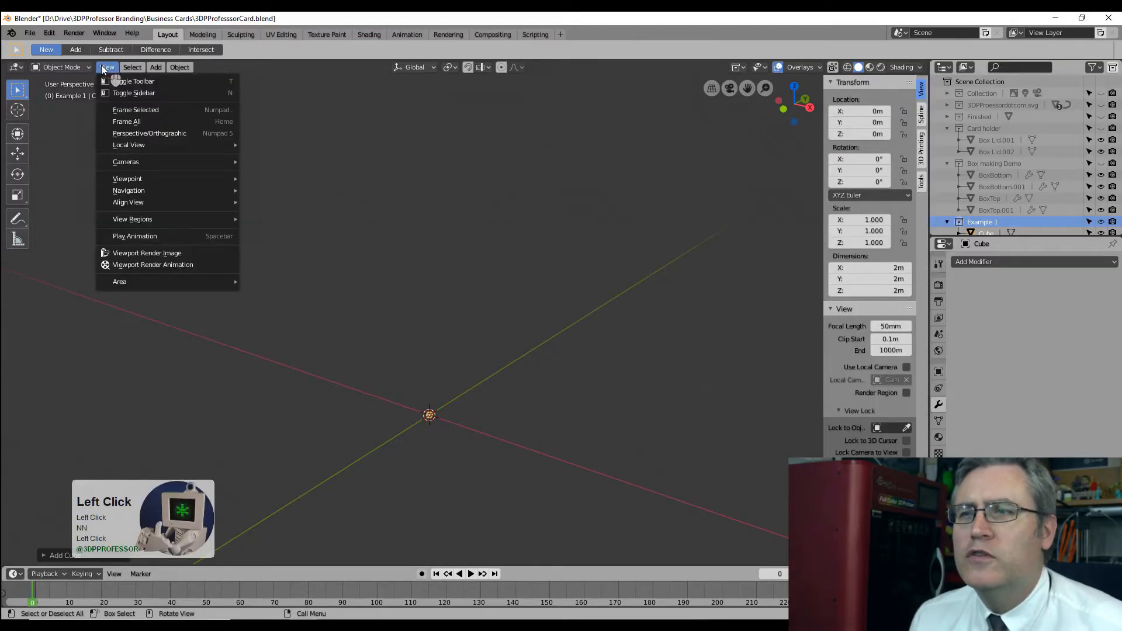
{"action": "mouse_move", "coordinate": [133, 219]}
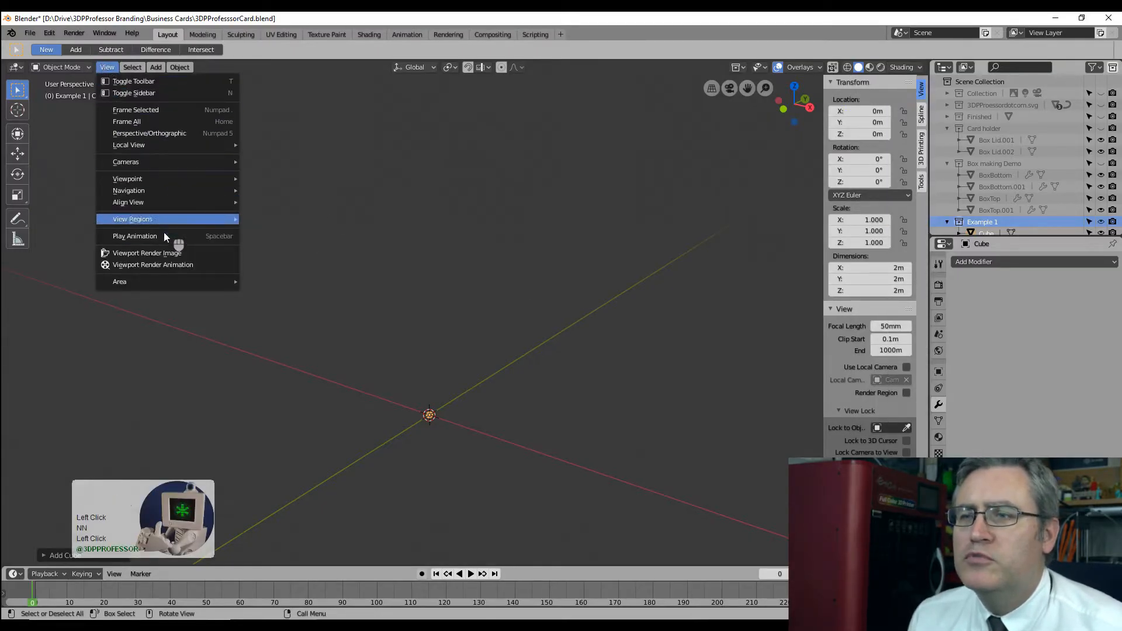
{"action": "mouse_move", "coordinate": [198, 84]}
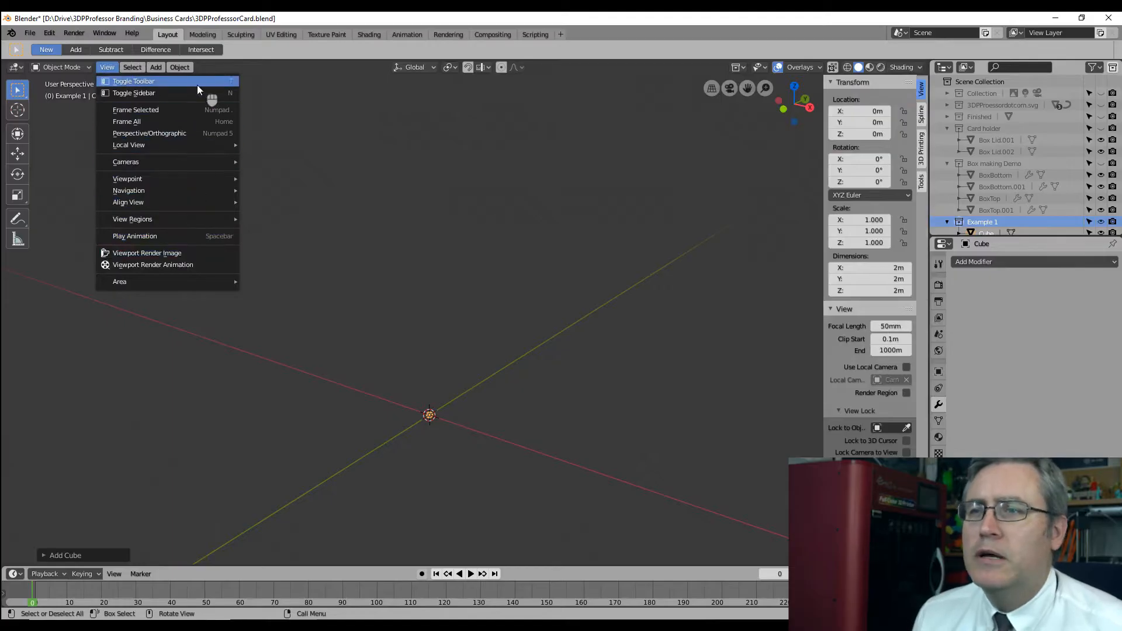
Step: Enter Edit Mode and raise the cube's geometry 1 m so it rests on the ground grid
{"action": "left_click", "coordinate": [133, 93]}
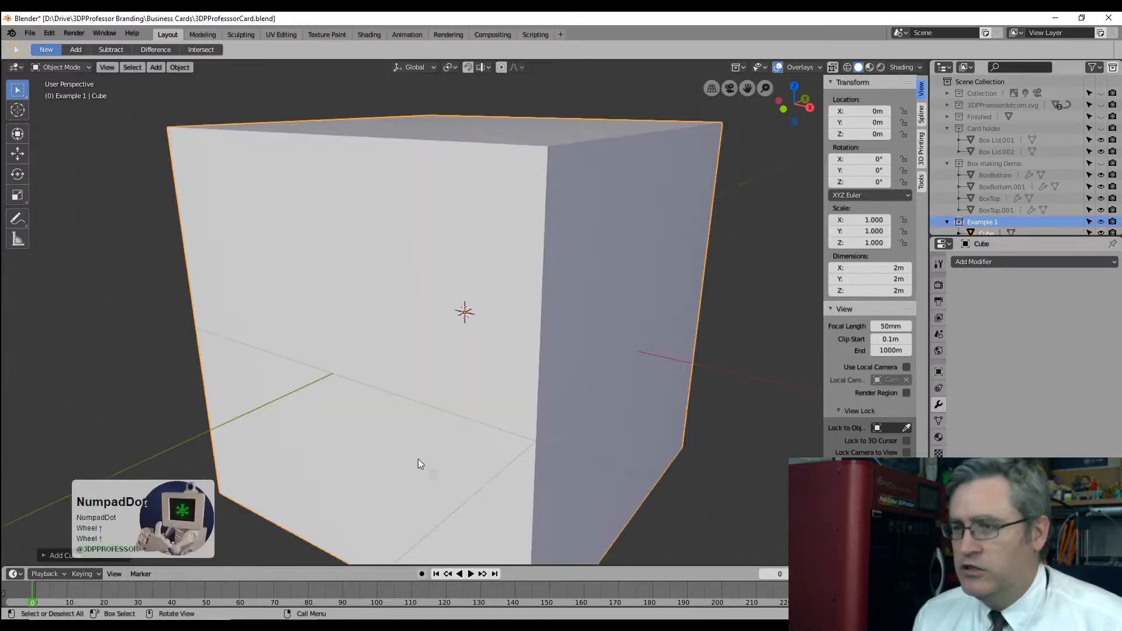
{"action": "scroll", "scroll_direction": "down", "scroll_amount": 3}
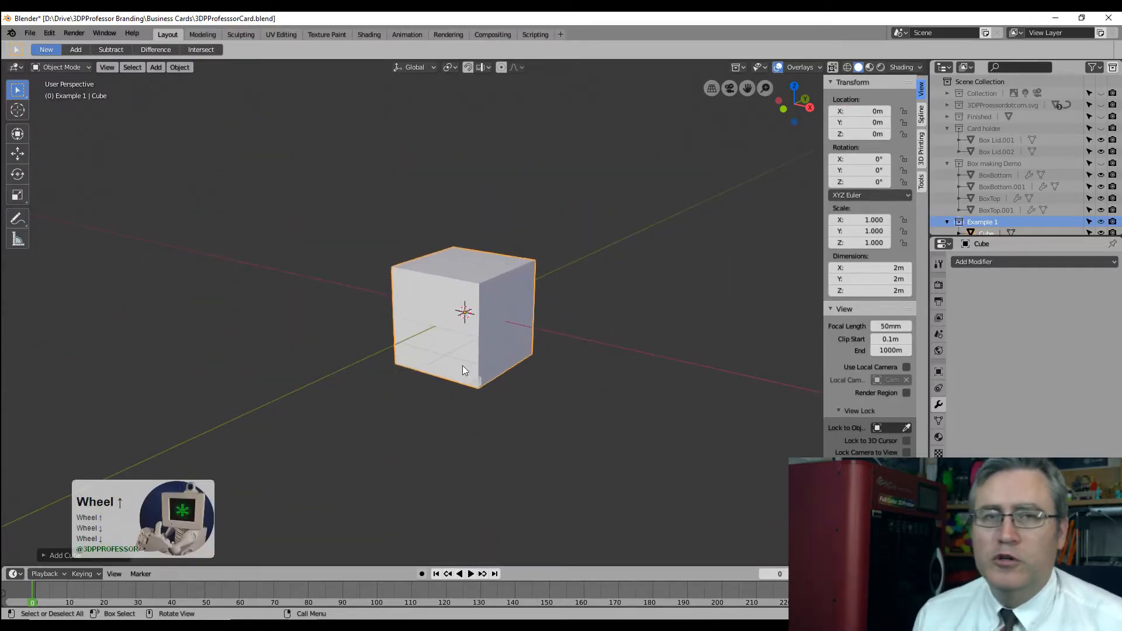
{"action": "key", "text": "Tab"}
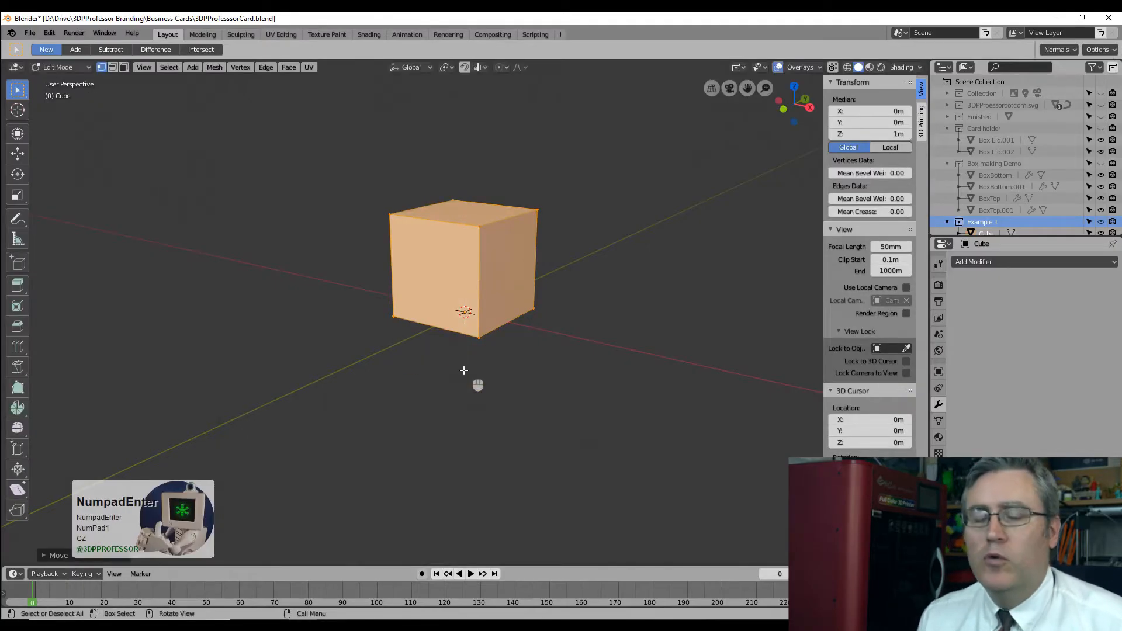
Step: Set the cube's X and Y dimensions to 2*25.4+2 (52.8 m) and start Z as 3.5*25.4+…
{"action": "key", "text": "Tab"}
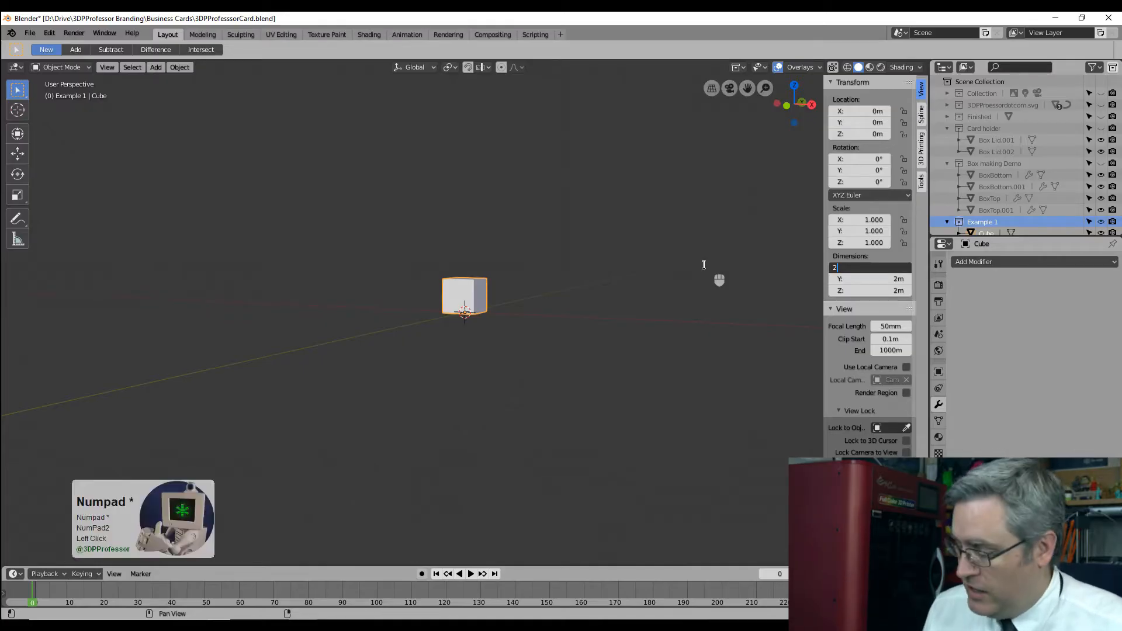
{"action": "type", "text": "*25.4+"}
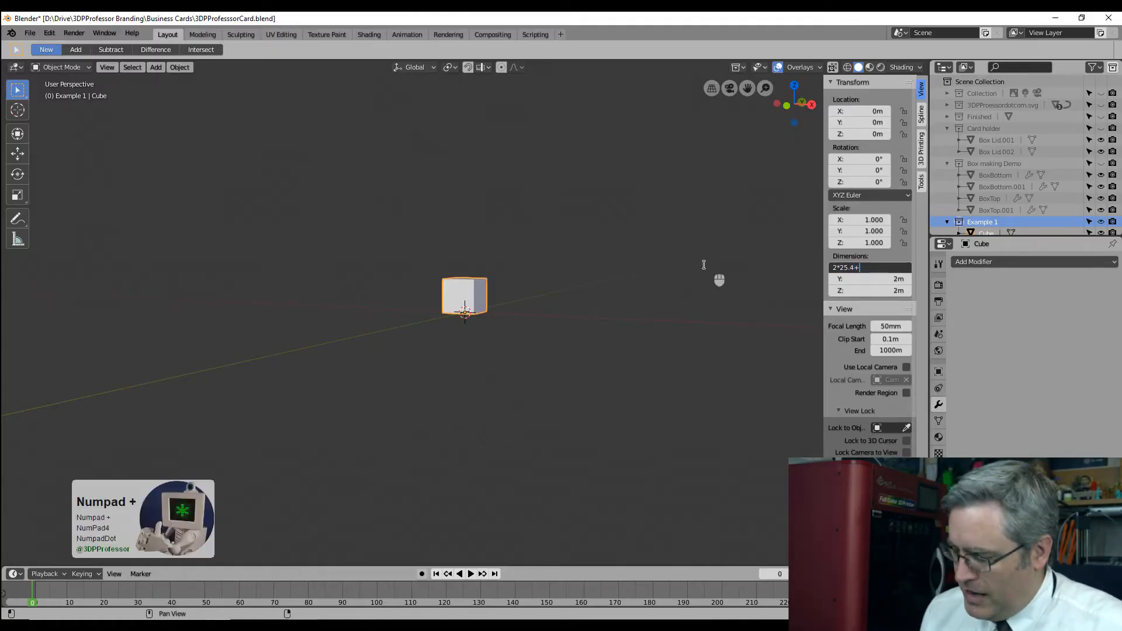
{"action": "type", "text": "2"}
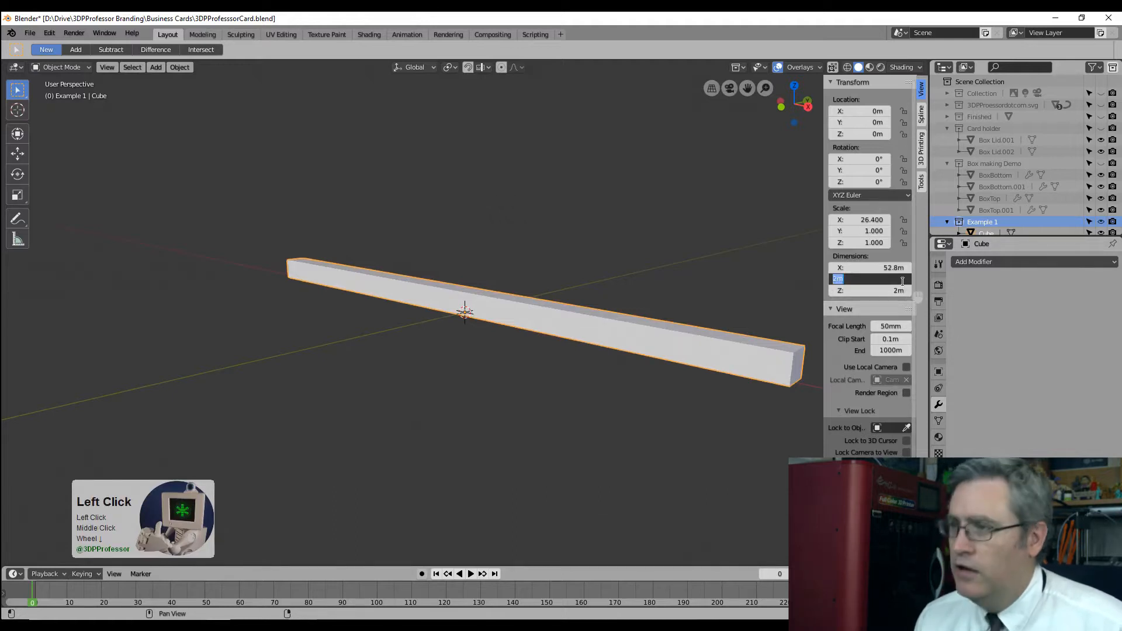
{"action": "key", "text": "Enter"}
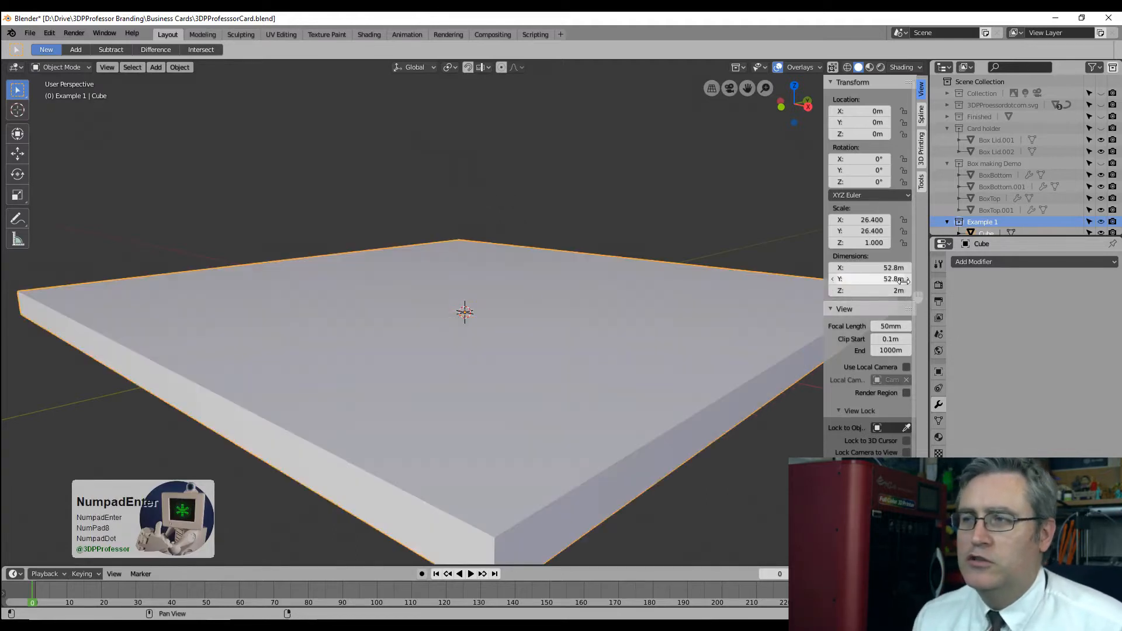
{"action": "left_click", "coordinate": [870, 290]}
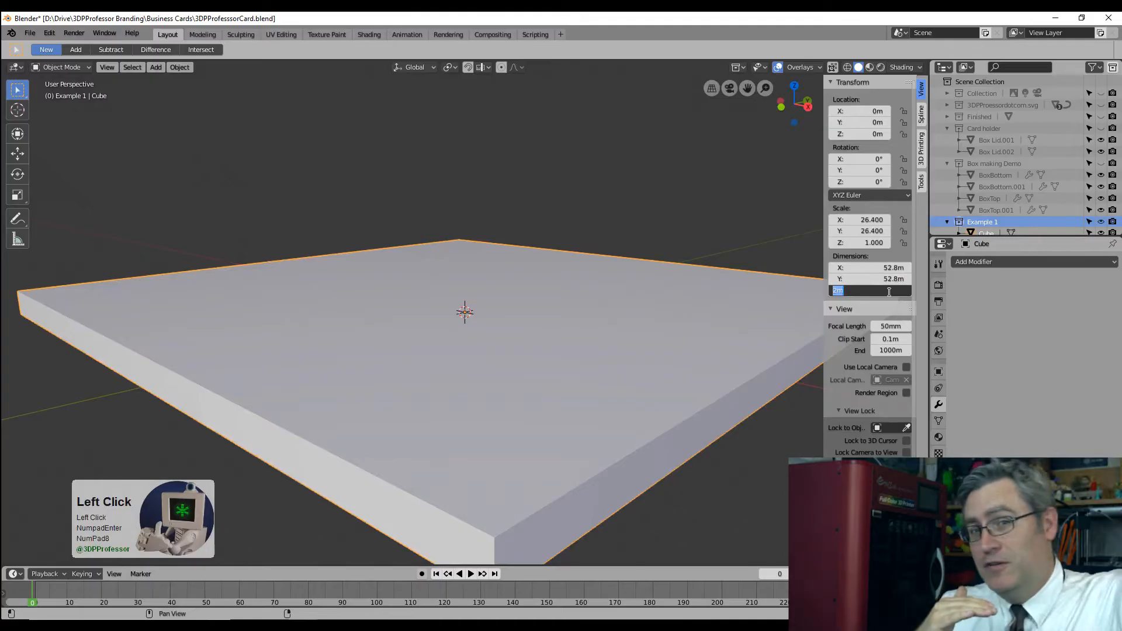
{"action": "type", "text": "3.5*"}
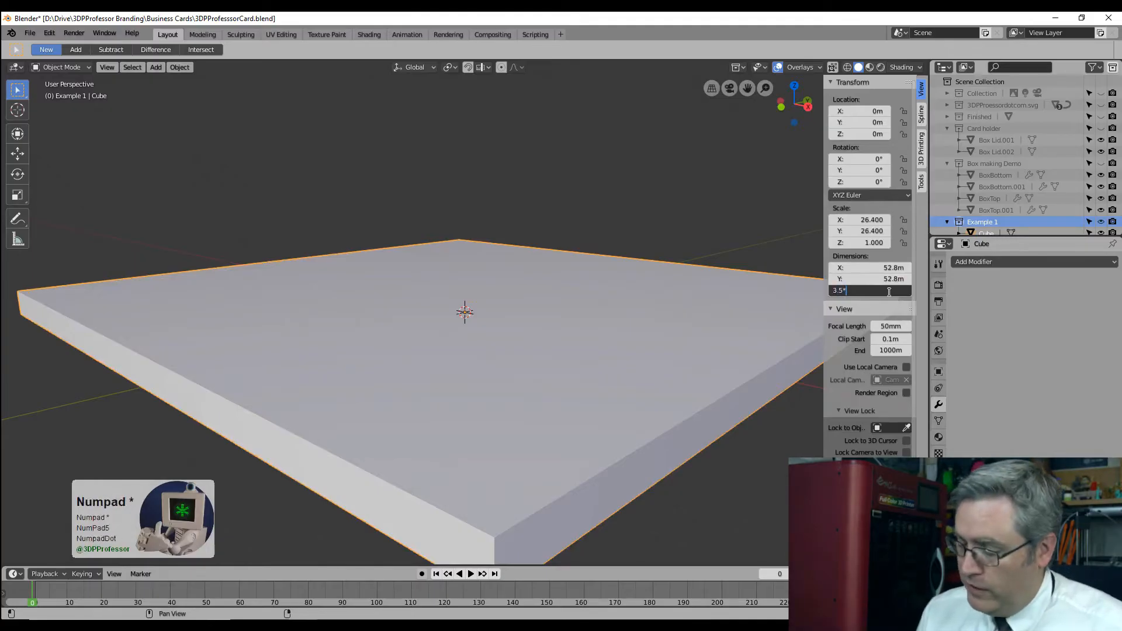
{"action": "type", "text": "25.4+"}
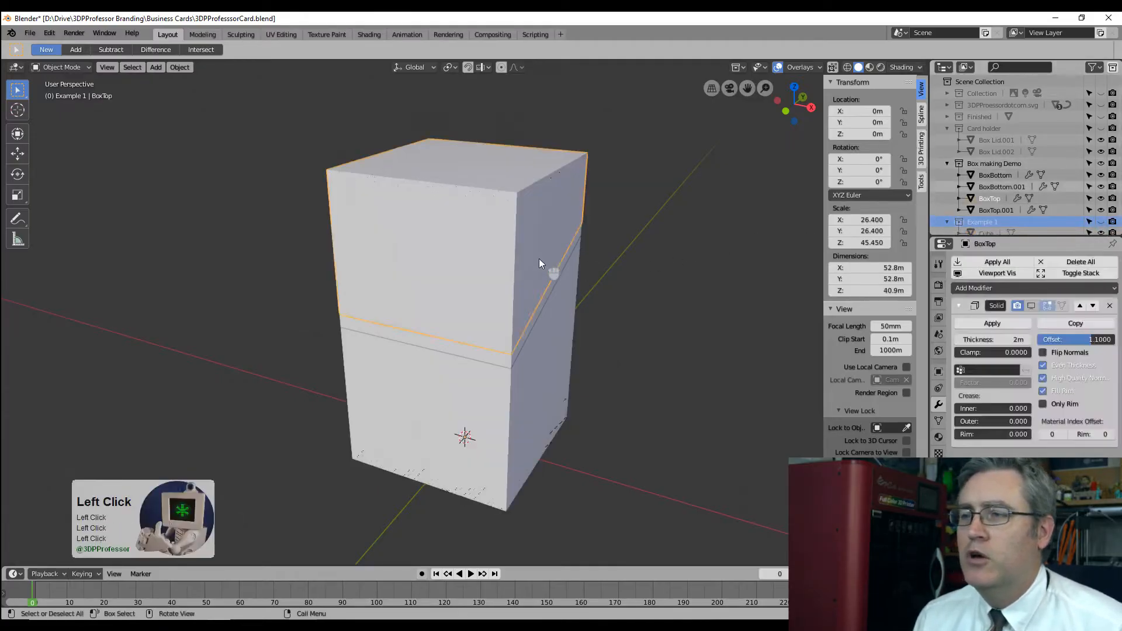
Step: Show the demo box lid and base as see-through wireframe outlines
{"action": "key", "text": "z"}
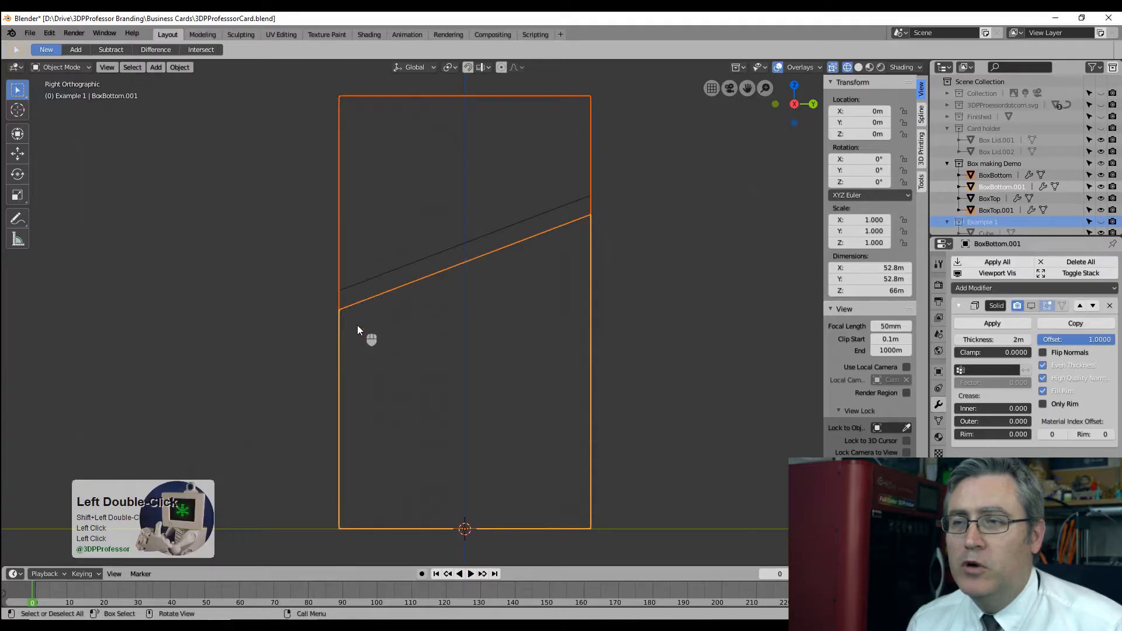
{"action": "key", "text": "Tab"}
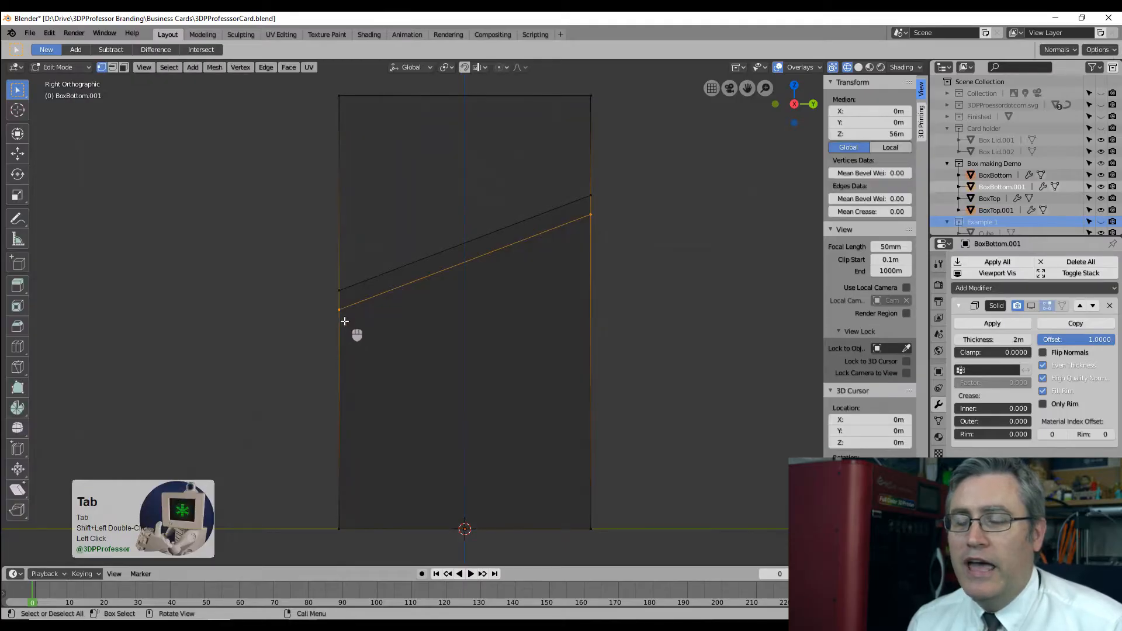
{"action": "key", "text": "g"}
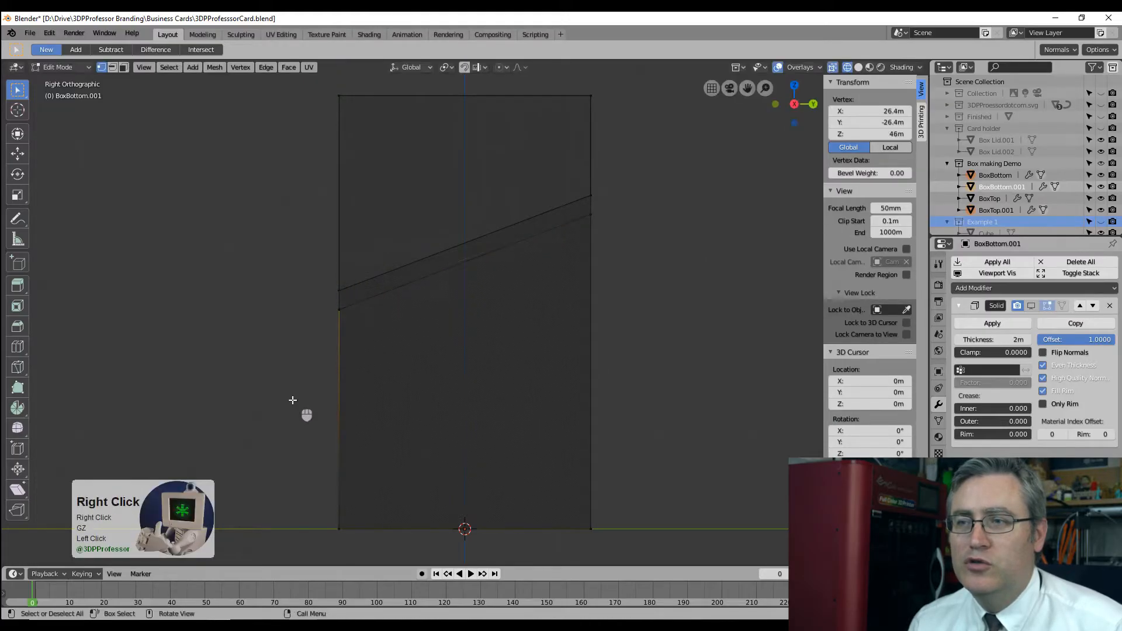
{"action": "key", "text": "Tab"}
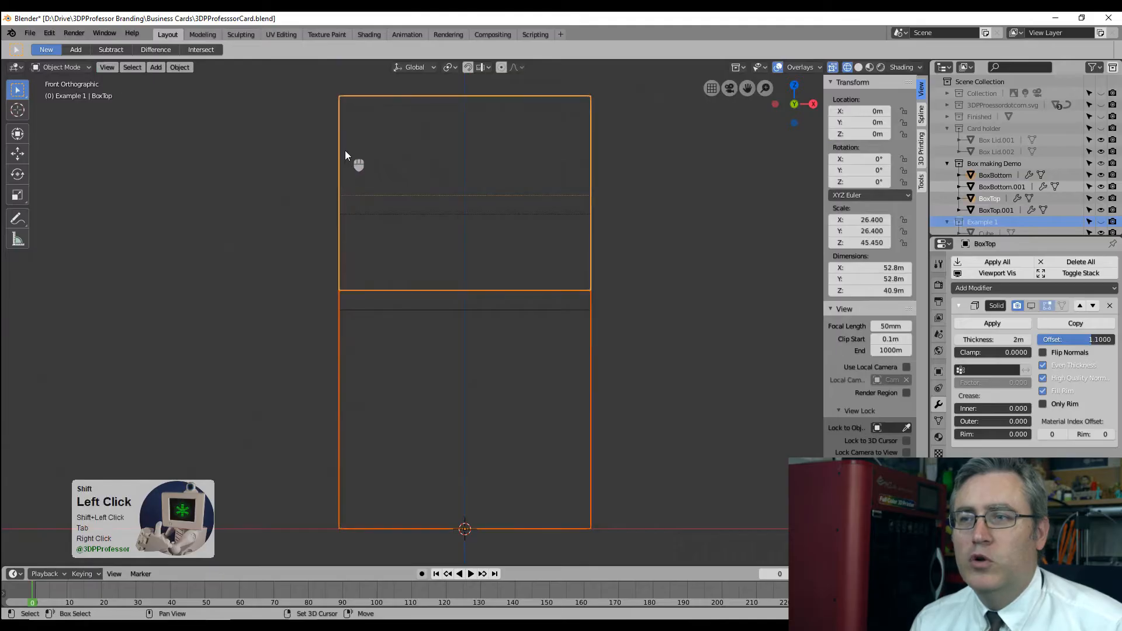
{"action": "left_click_drag", "start_coordinate": [346, 155], "coordinate": [427, 257]}
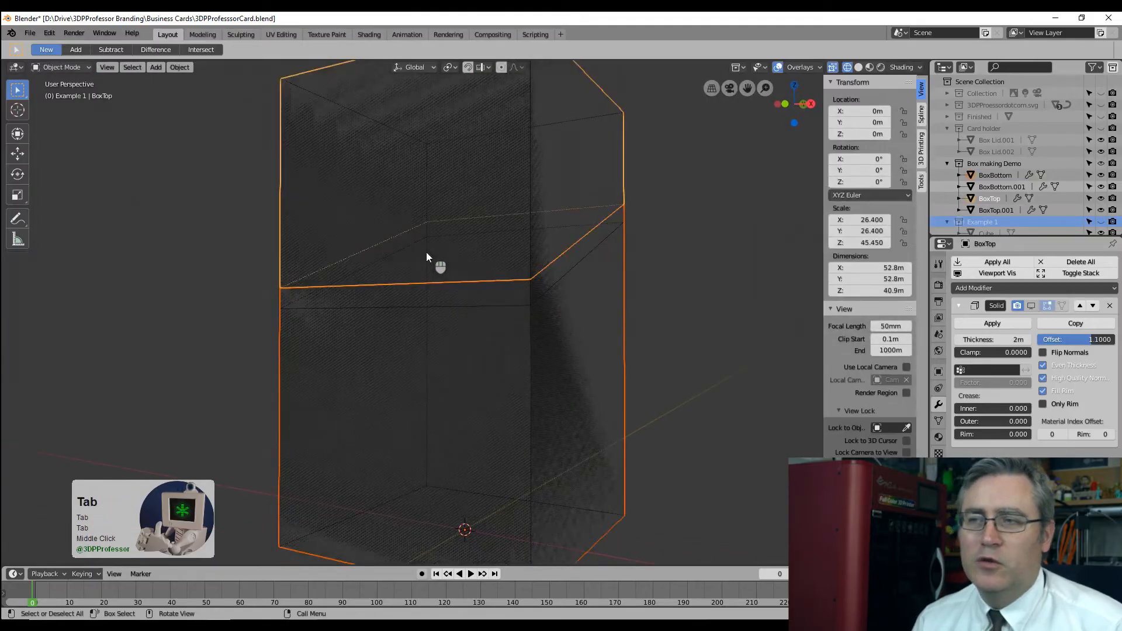
{"action": "key", "text": "KP_3"}
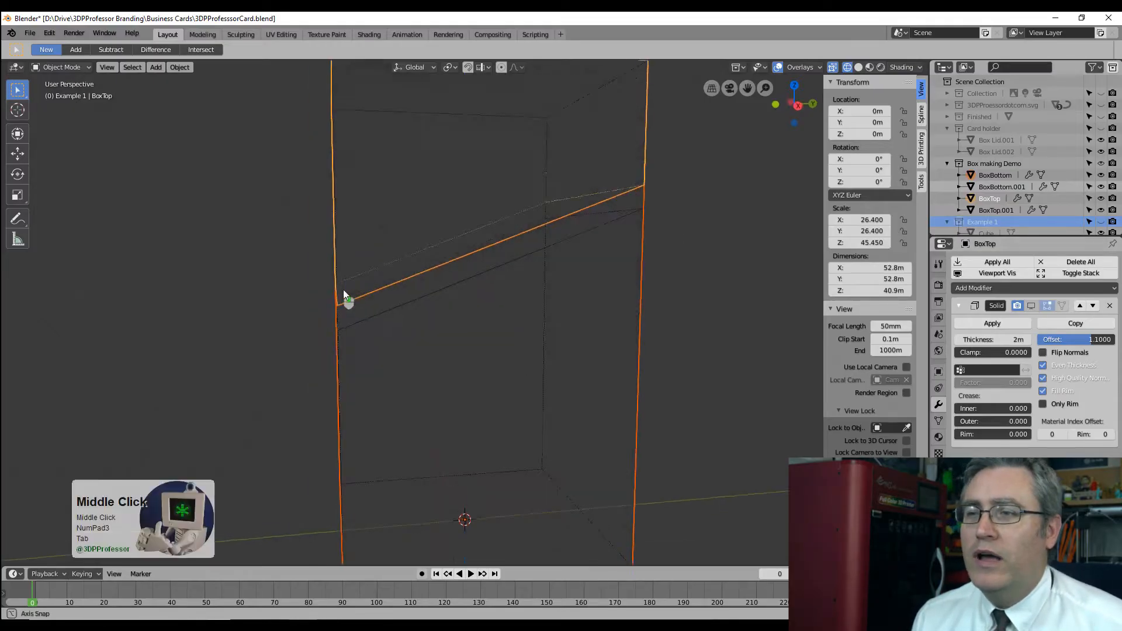
{"action": "scroll", "scroll_direction": "down", "scroll_amount": 3}
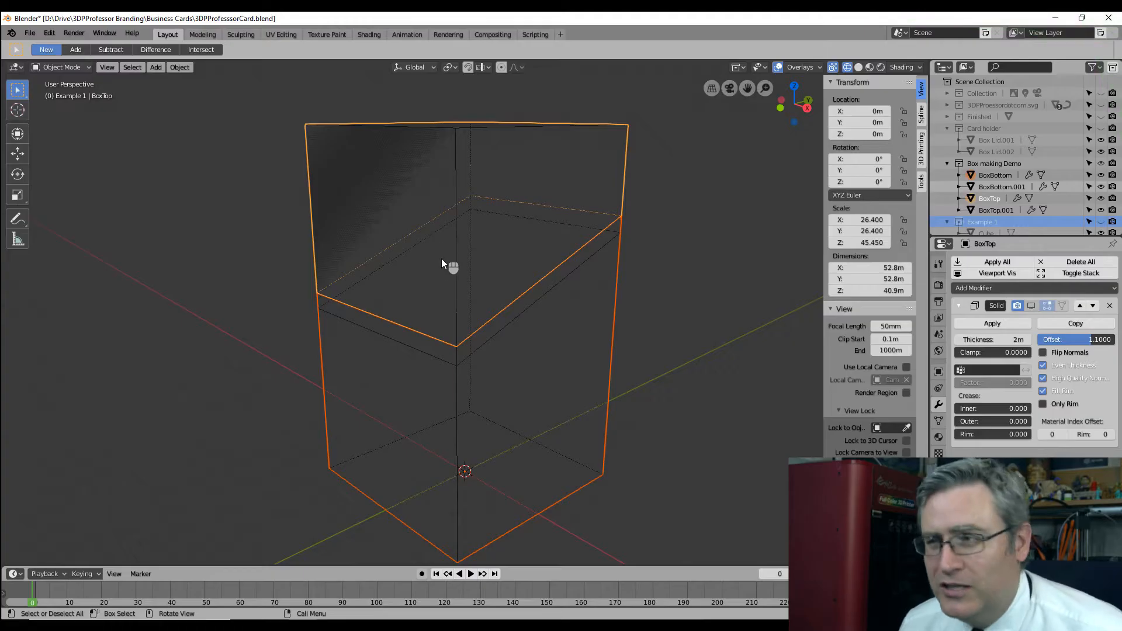
{"action": "mouse_move", "coordinate": [469, 337]}
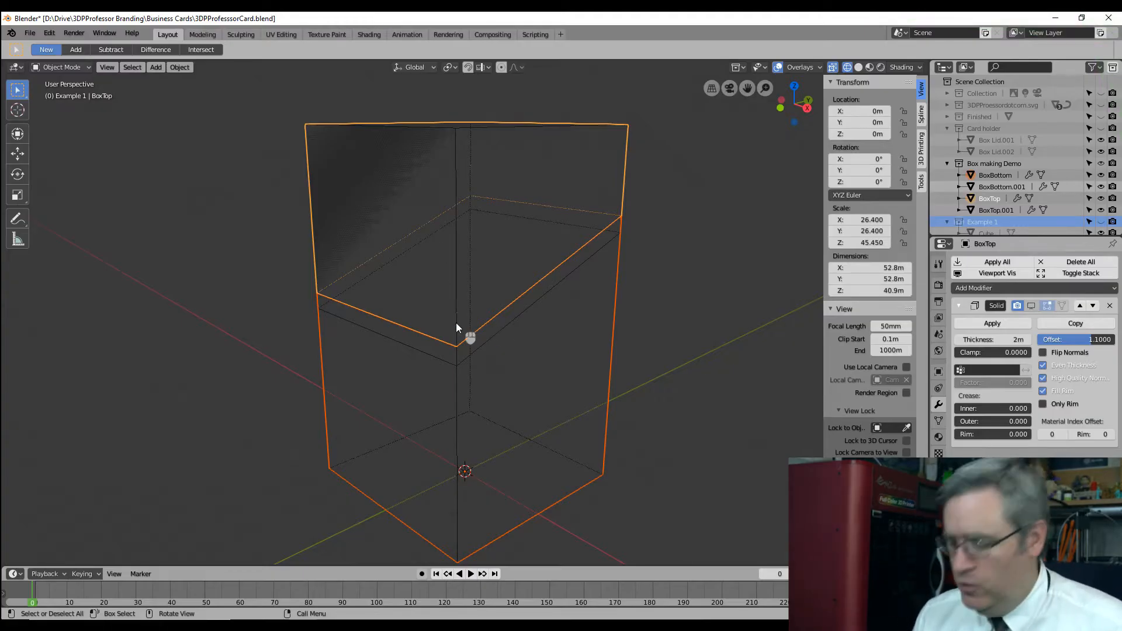
Step: Apply BoxTop's scale so it reads 1.0, then isolate the inner lid piece BoxTop.001
{"action": "key", "text": "NumPad1"}
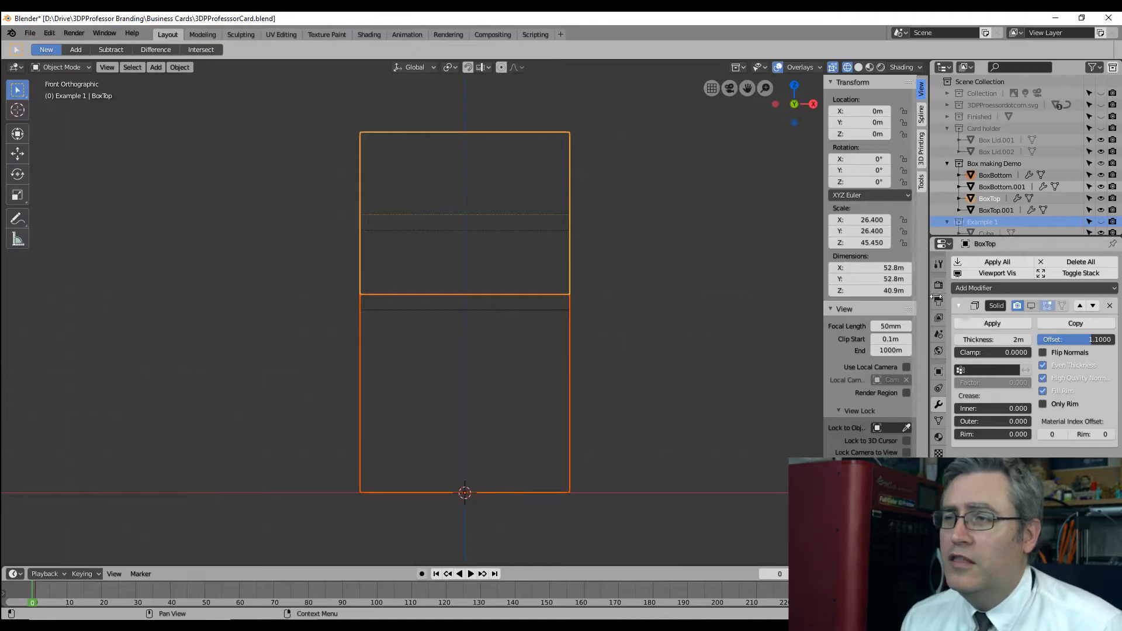
{"action": "left_click", "coordinate": [998, 209]}
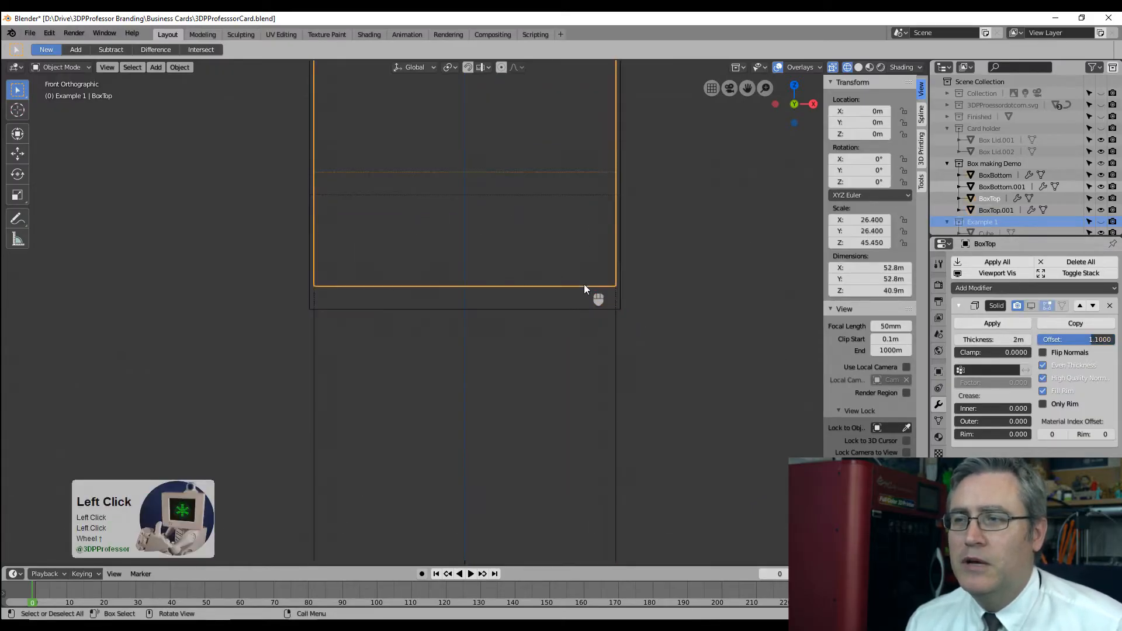
{"action": "mouse_move", "coordinate": [991, 339]}
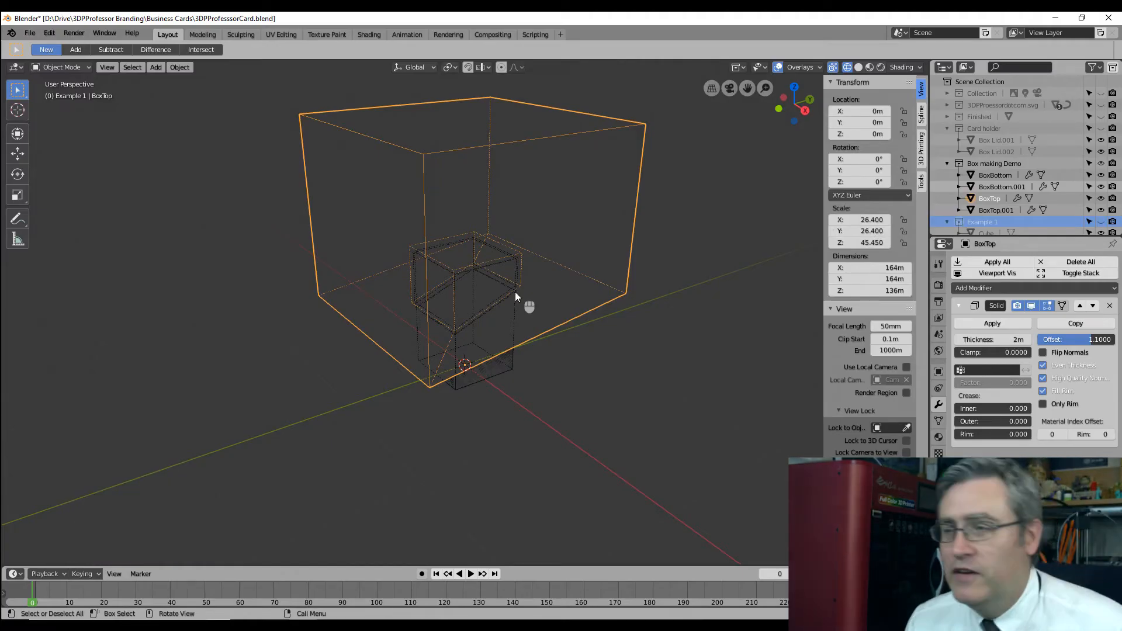
{"action": "key", "text": "ctrl+a"}
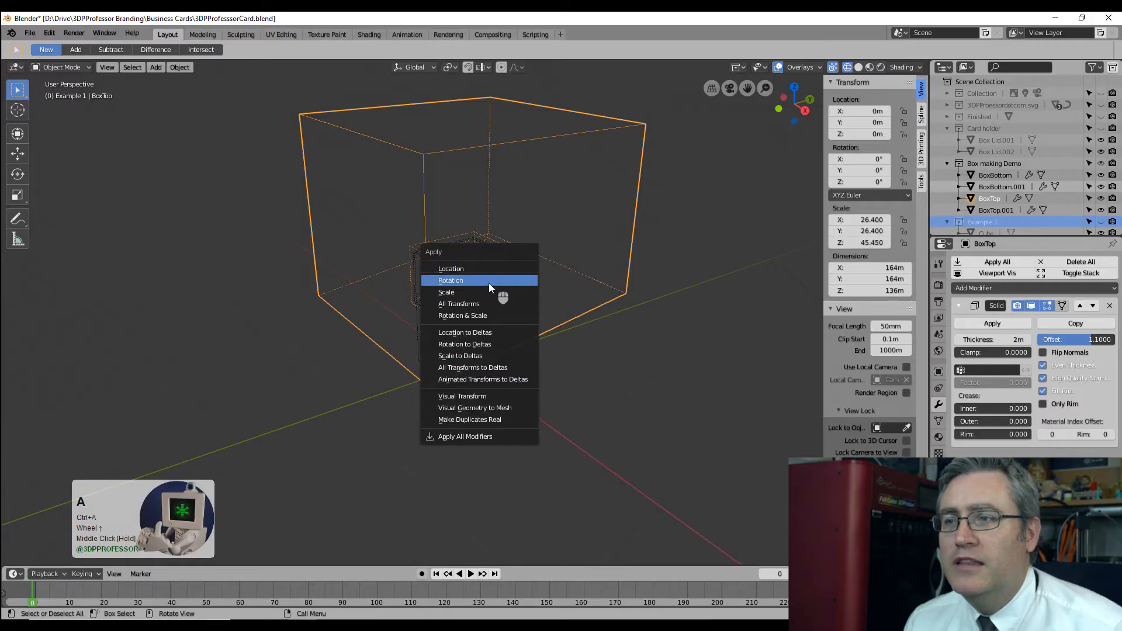
{"action": "left_click", "coordinate": [446, 292]}
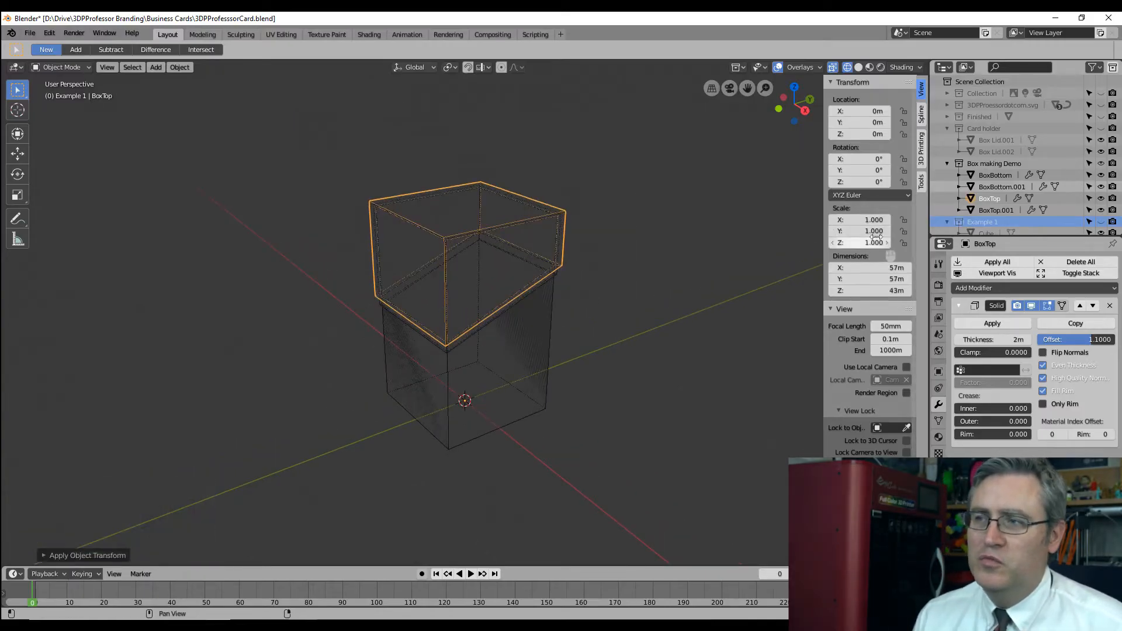
{"action": "mouse_move", "coordinate": [870, 230]}
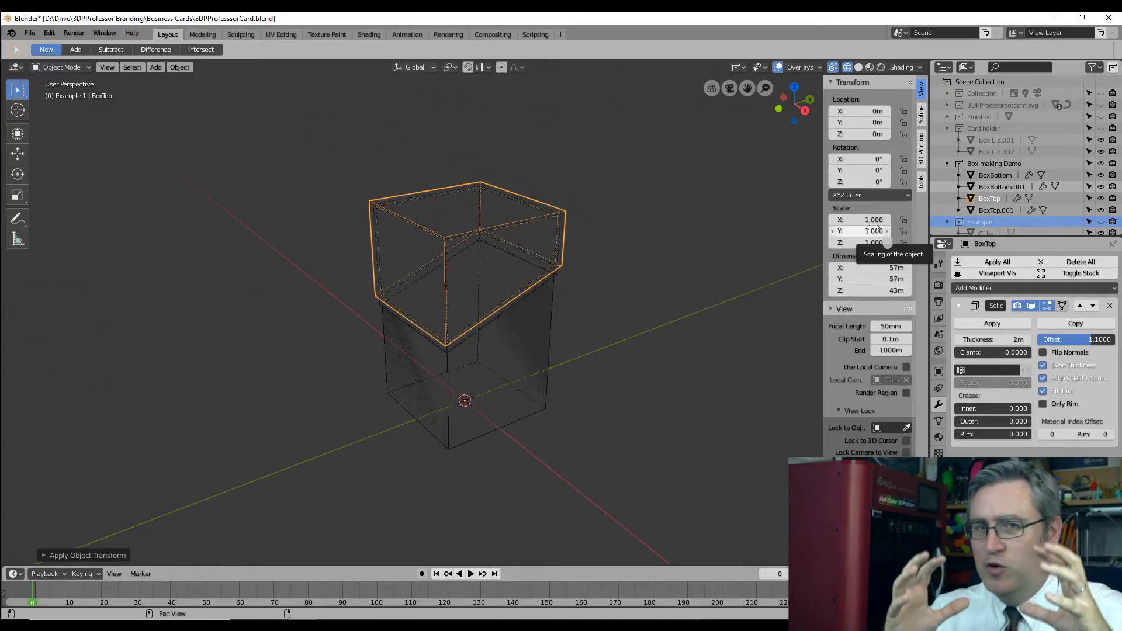
{"action": "key", "text": "KP_1"}
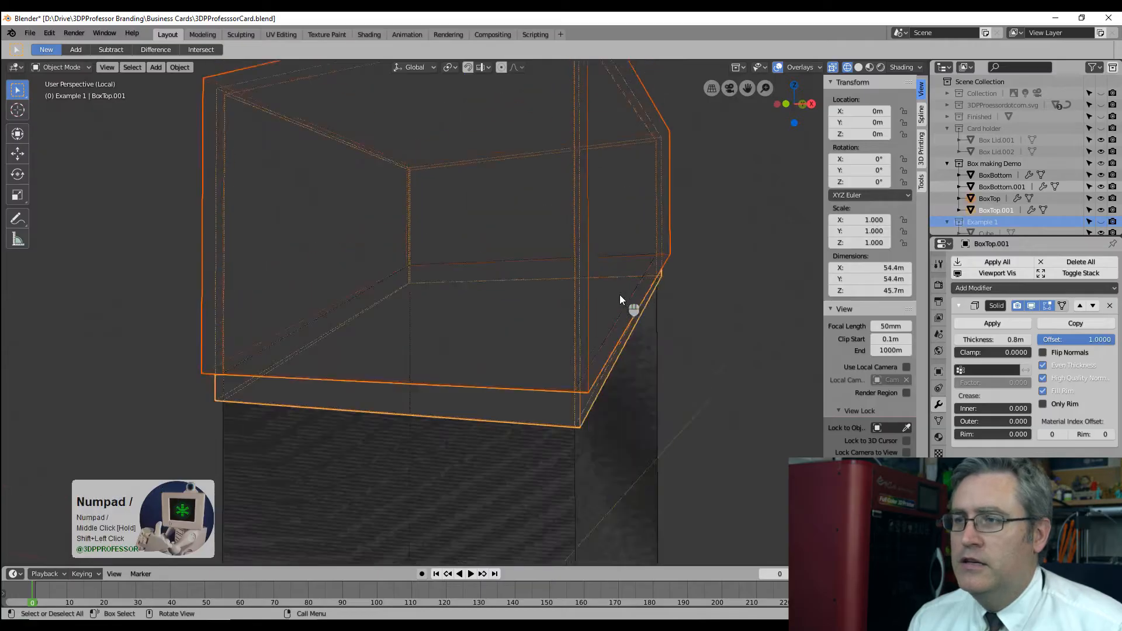
Step: View the isolated lid in solid shading and orbit to inspect its underside lip
{"action": "key", "text": "z"}
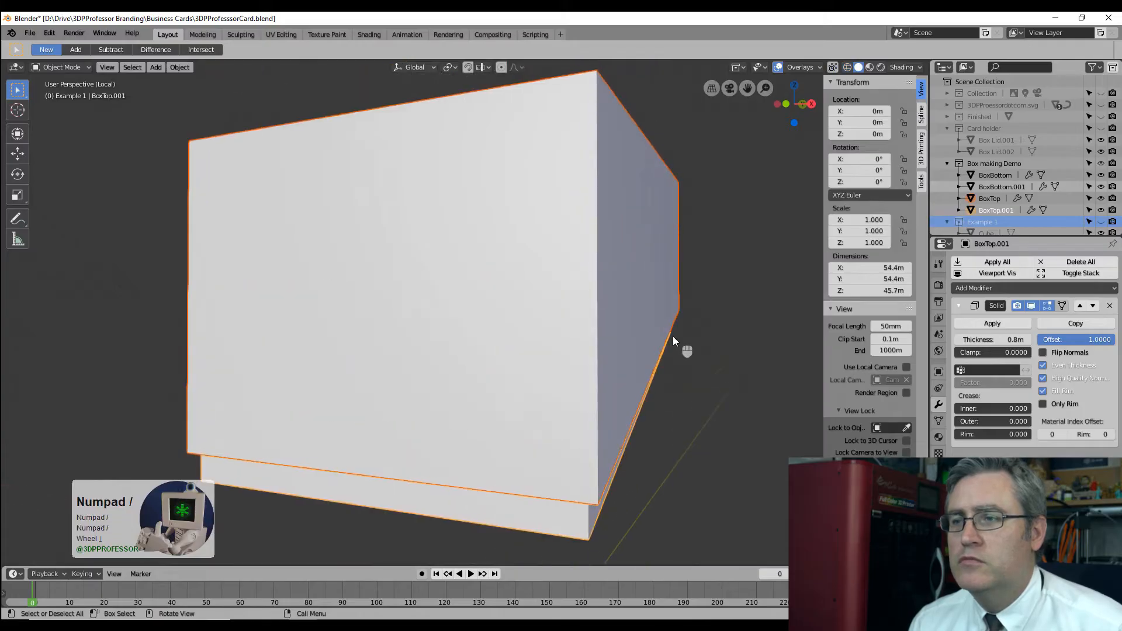
{"action": "left_click_drag", "start_coordinate": [674, 344], "coordinate": [601, 308]}
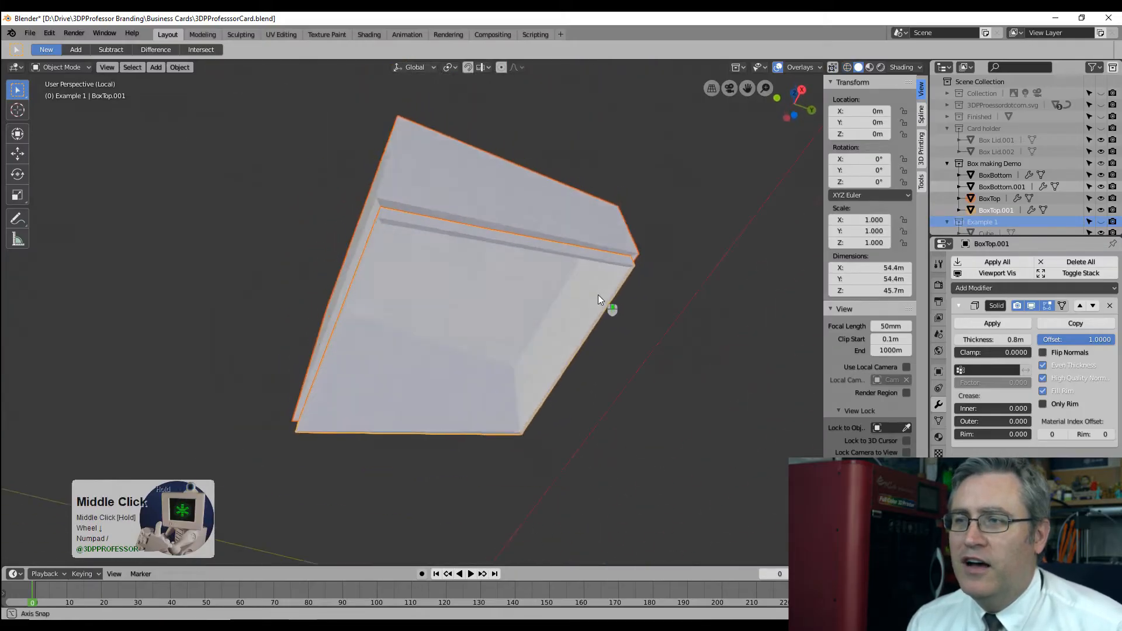
{"action": "left_click_drag", "start_coordinate": [600, 299], "coordinate": [540, 333]}
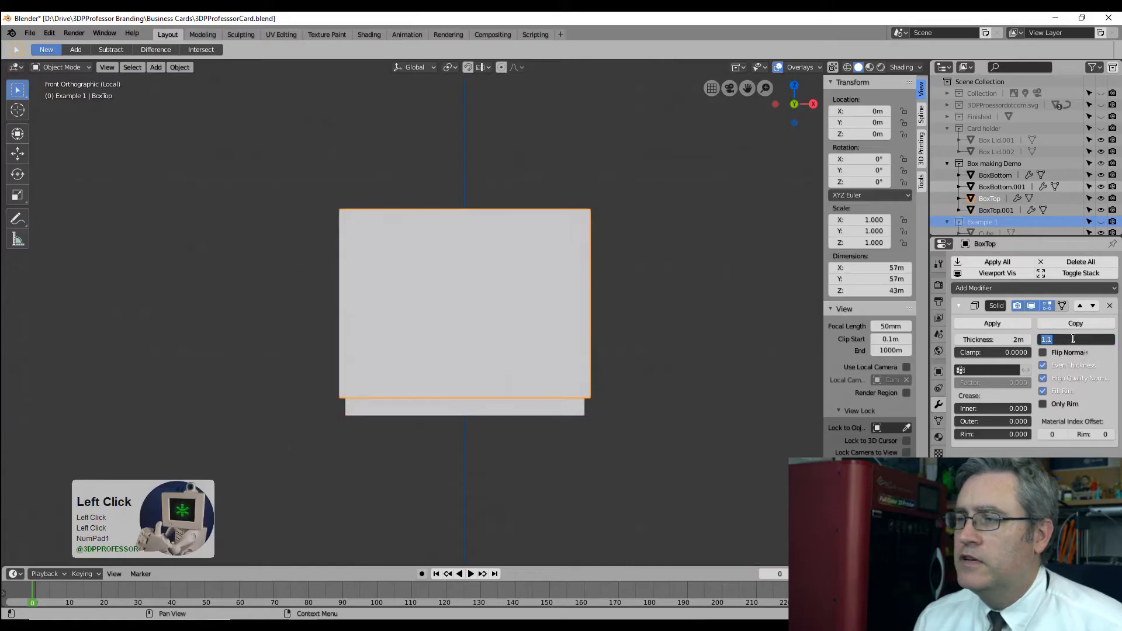
Step: Set BoxTop's solidify offset to 0 and begin editing BoxBottom's solidify offset
{"action": "type", "text": "0"}
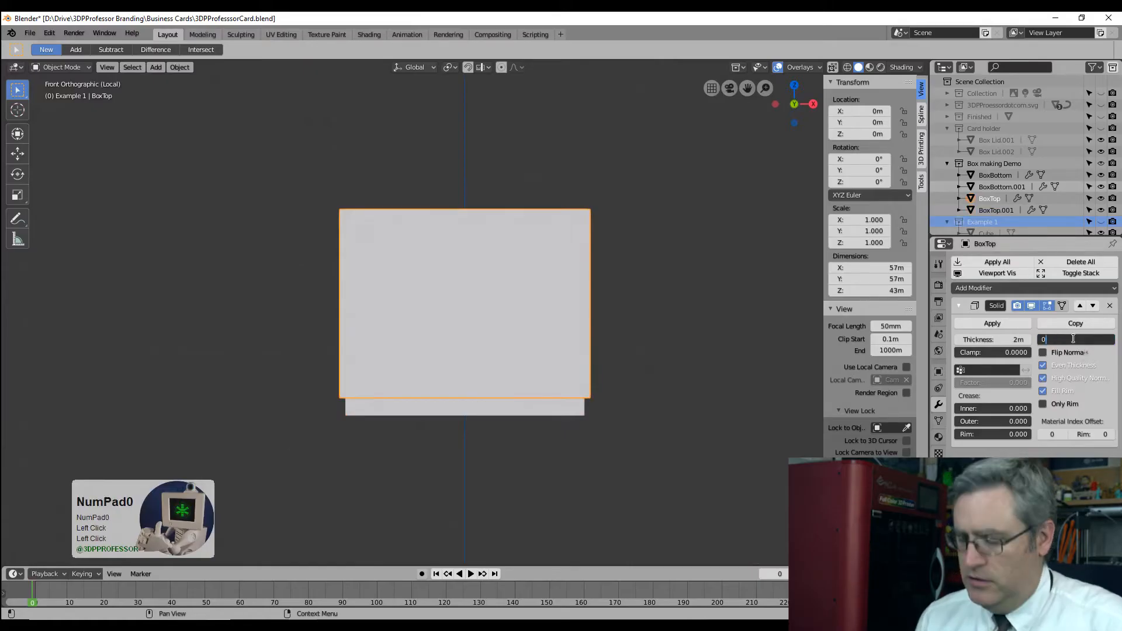
{"action": "key", "text": "Return"}
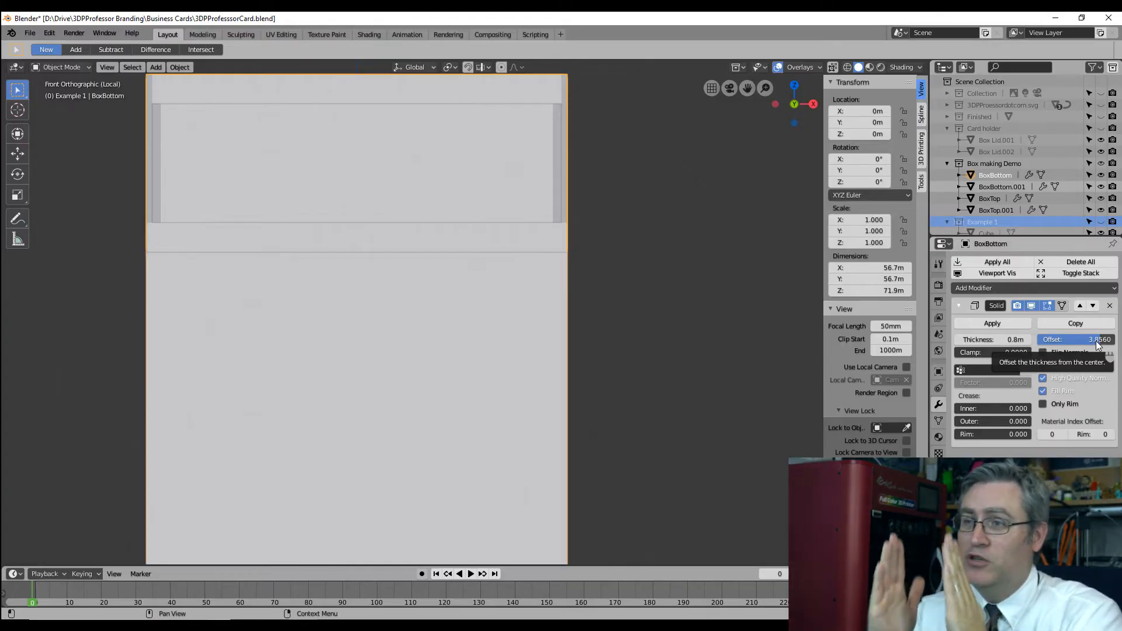
{"action": "left_click", "coordinate": [1073, 339]}
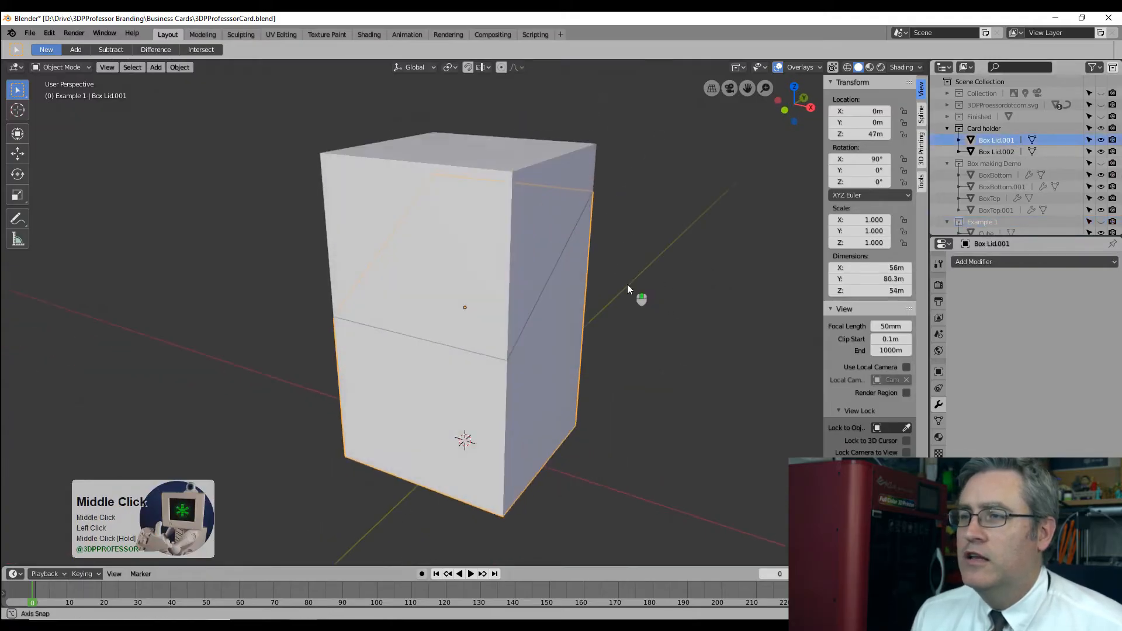
Step: Select Box Lid.002 on the card holder and bring it into the UV Editing workspace
{"action": "left_click_drag", "start_coordinate": [629, 289], "coordinate": [441, 324]}
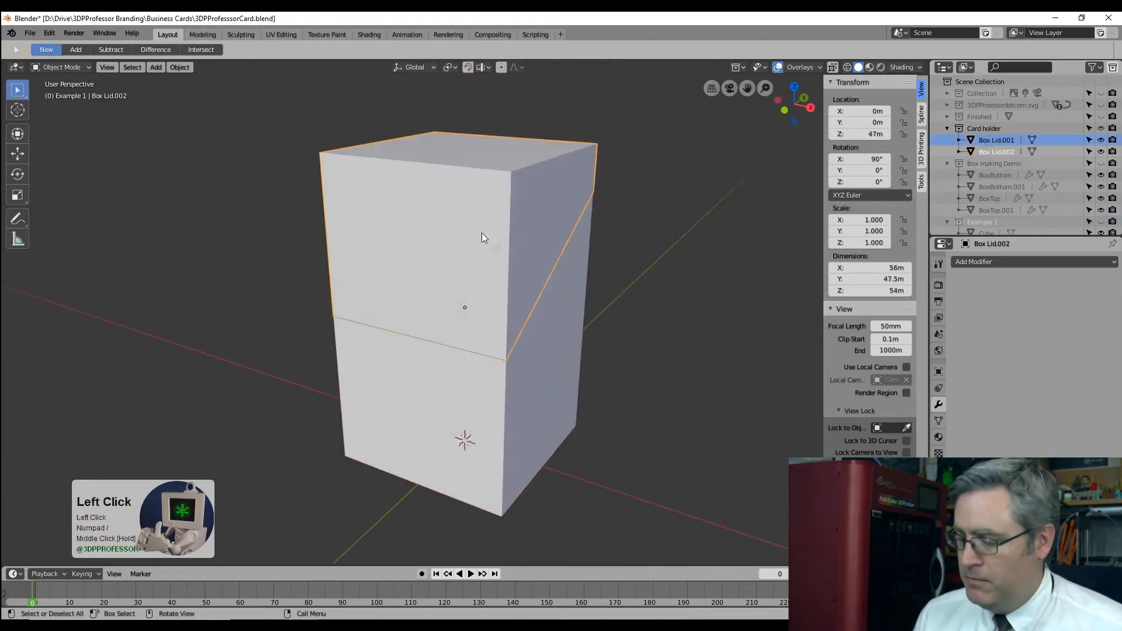
{"action": "left_click_drag", "start_coordinate": [482, 238], "coordinate": [490, 356]}
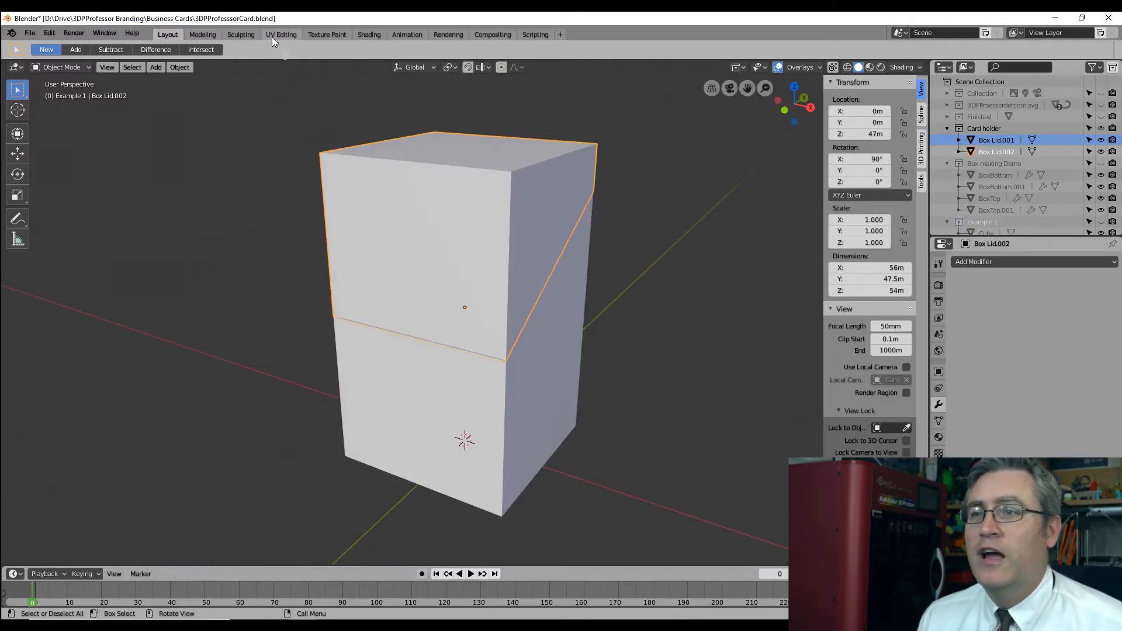
{"action": "left_click", "coordinate": [280, 34]}
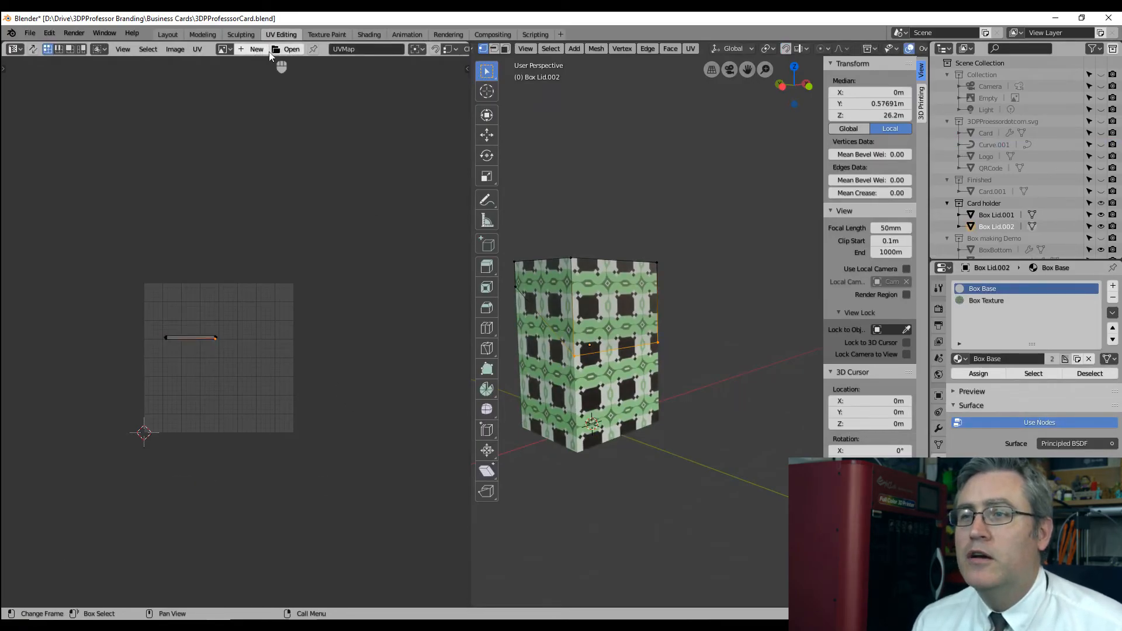
Step: Load 3DPProfessor Business Card.png behind the lid's UV map and frame it
{"action": "left_click", "coordinate": [223, 50]}
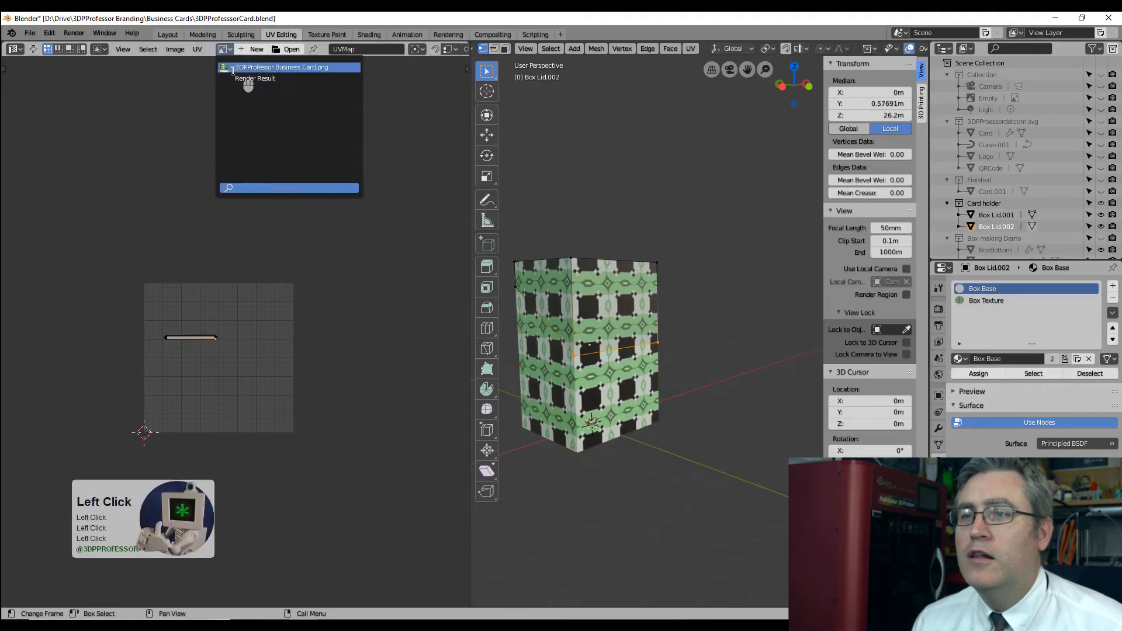
{"action": "left_click", "coordinate": [279, 66]}
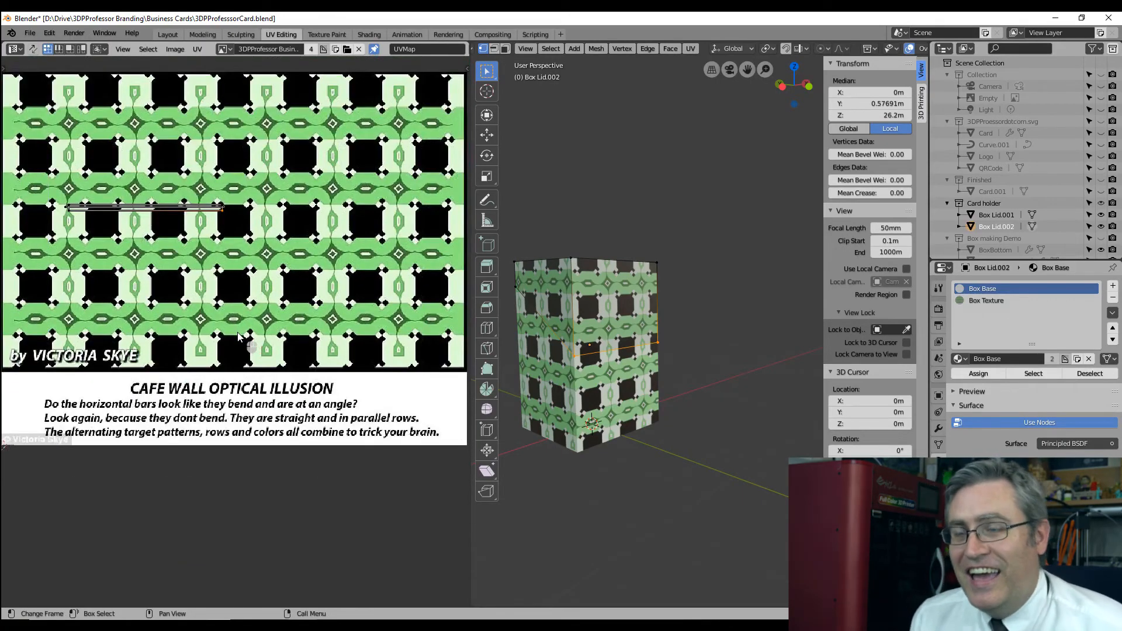
{"action": "scroll", "scroll_direction": "down", "scroll_amount": 3}
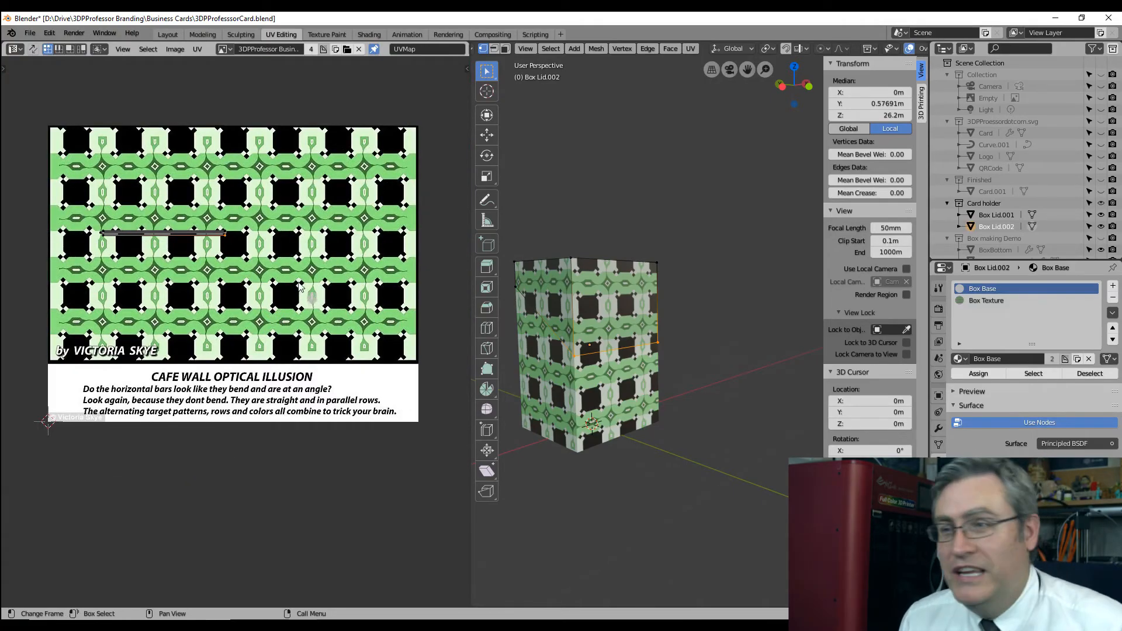
{"action": "left_click", "coordinate": [569, 261]}
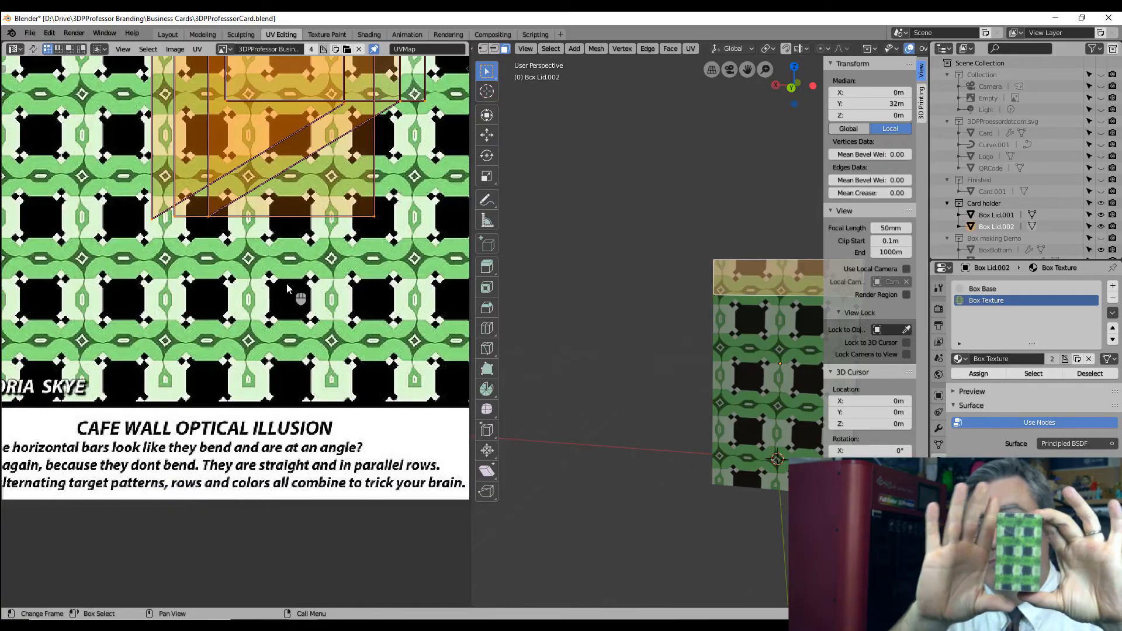
{"action": "mouse_move", "coordinate": [209, 309]}
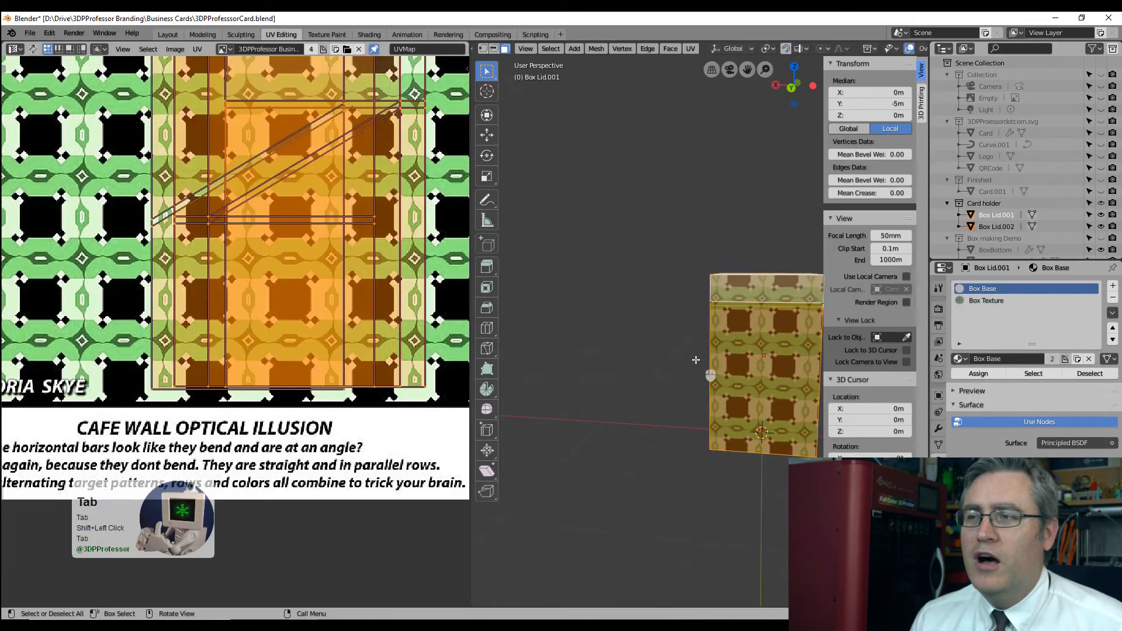
Step: Edit Box Lid.001 and Box Lid.002 together so both UV layouts overlay the Cafe Wall image
{"action": "left_click_drag", "start_coordinate": [694, 360], "coordinate": [633, 317]}
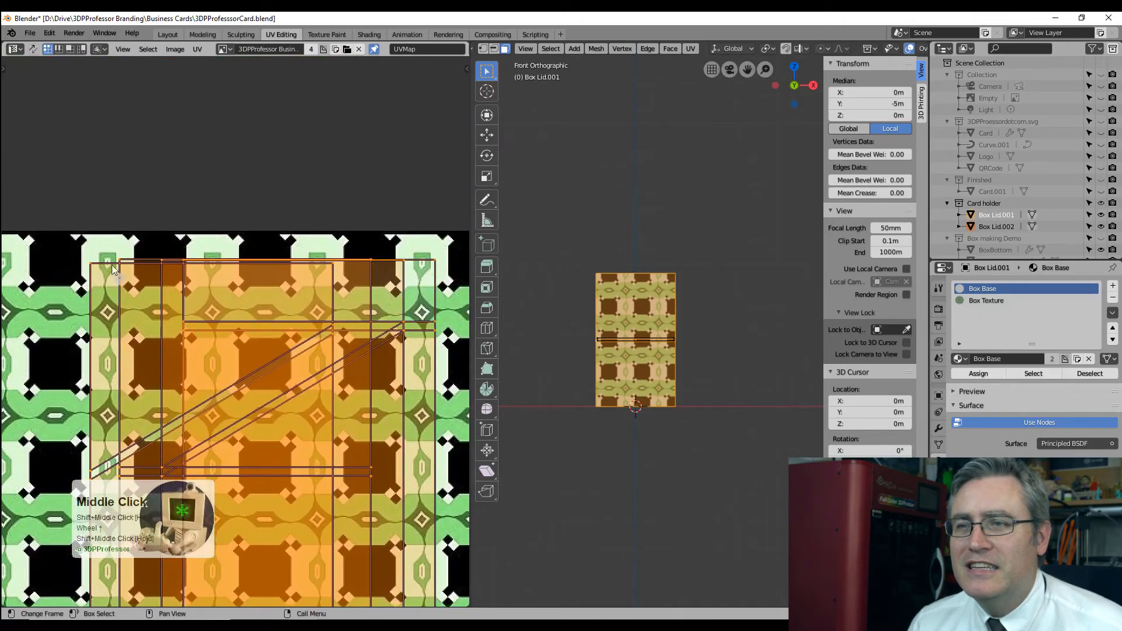
Step: Box-select the lid's UV islands and scale them to align the Cafe Wall pattern across pieces
{"action": "scroll", "scroll_direction": "up", "scroll_amount": 3}
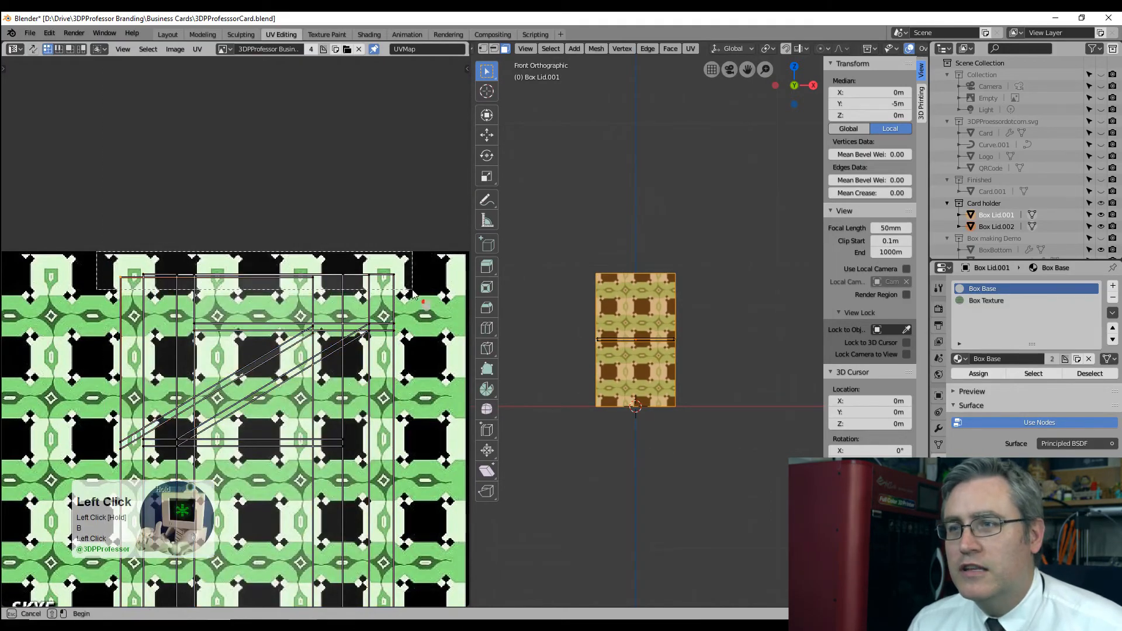
{"action": "key", "text": "y"}
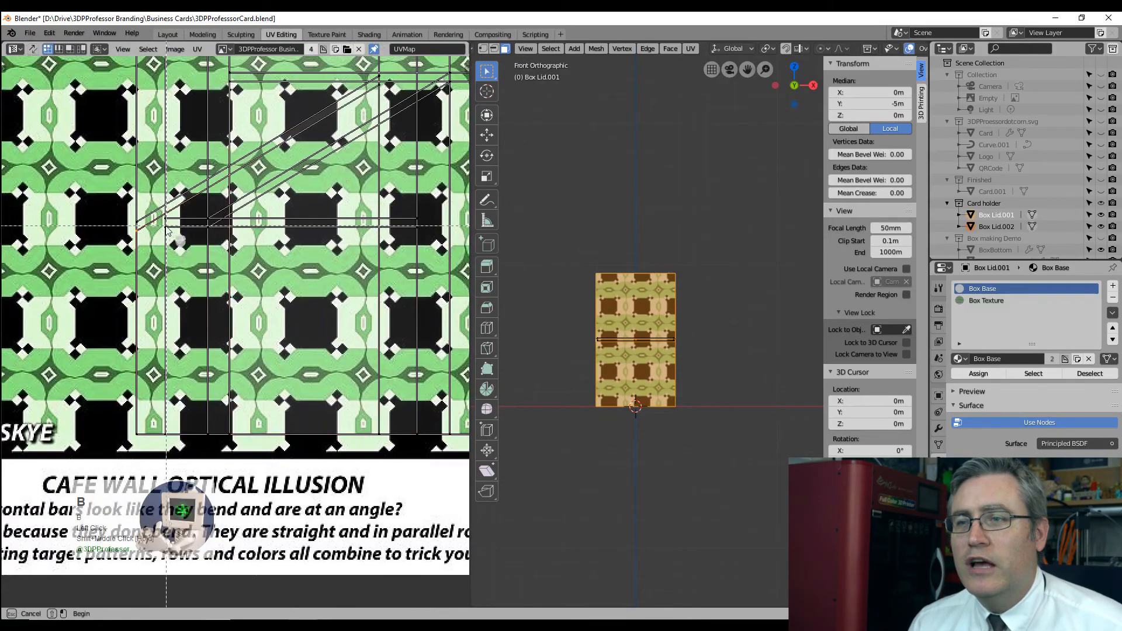
{"action": "scroll", "scroll_direction": "down", "scroll_amount": 3}
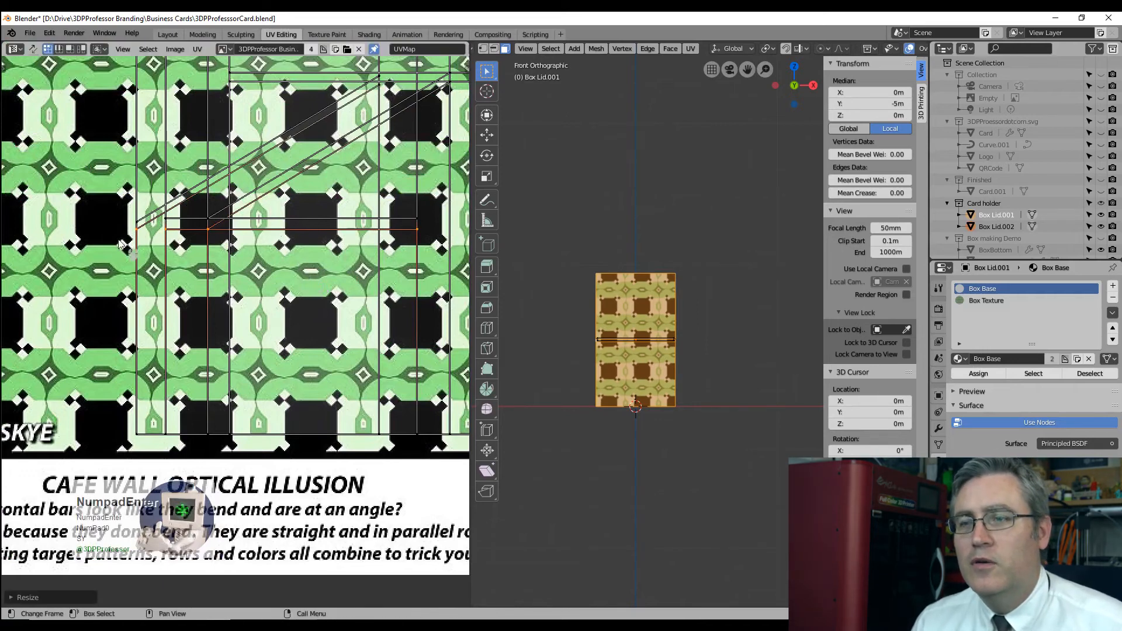
{"action": "key", "text": "b"}
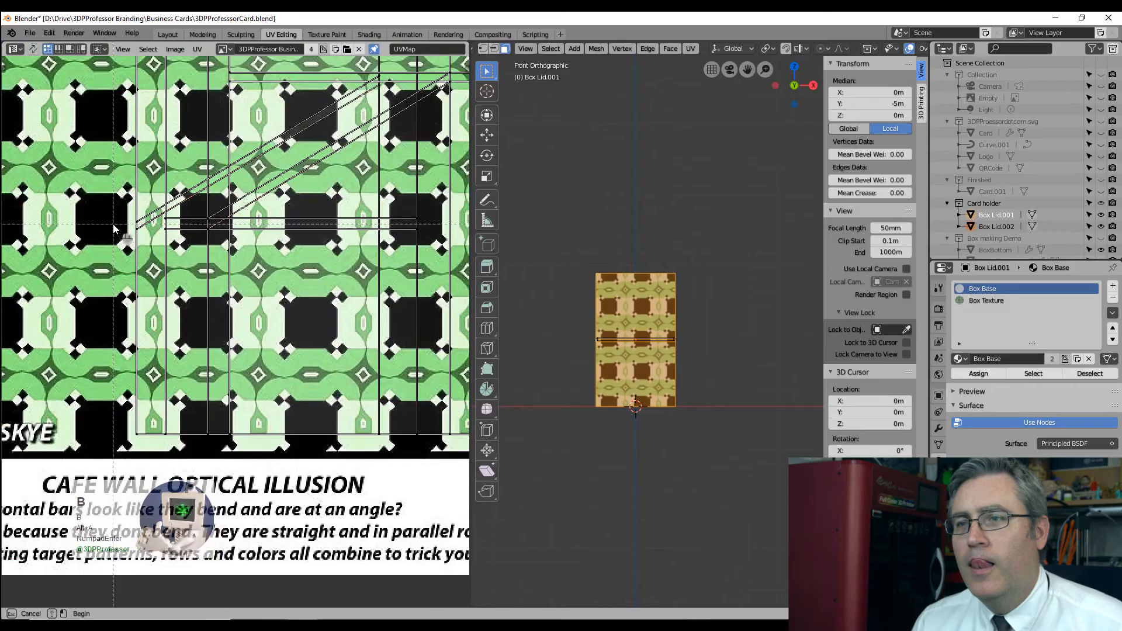
{"action": "key", "text": "s"}
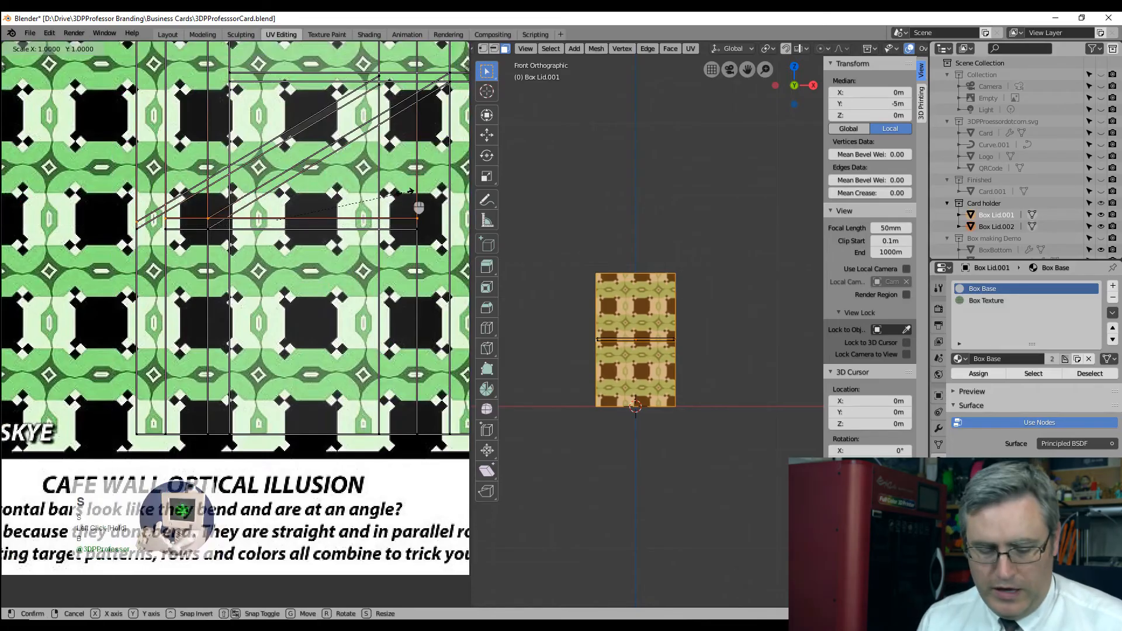